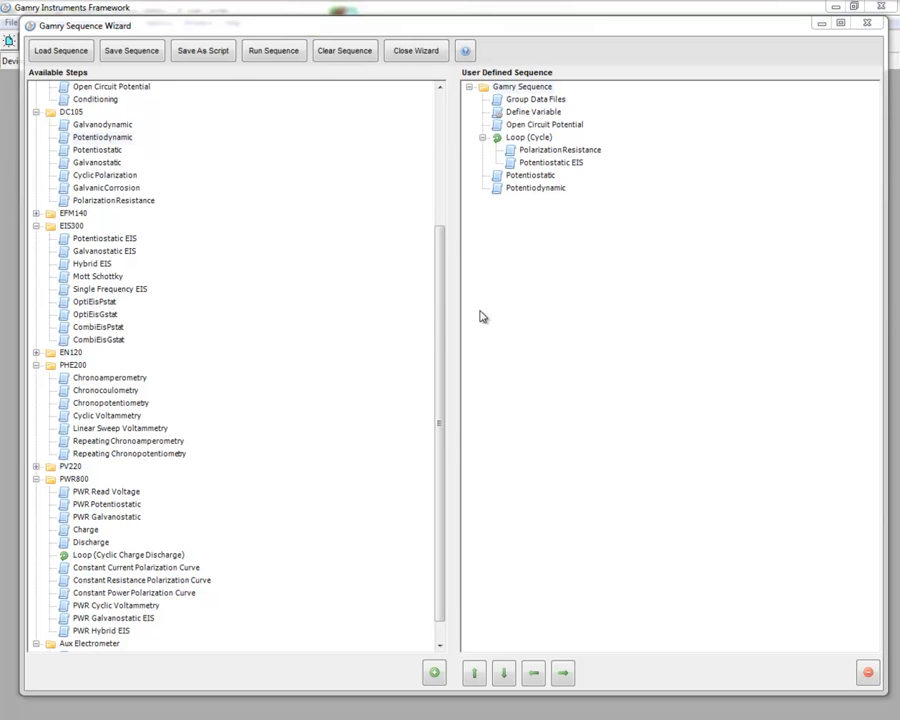
pyautogui.moveTo(535, 231)
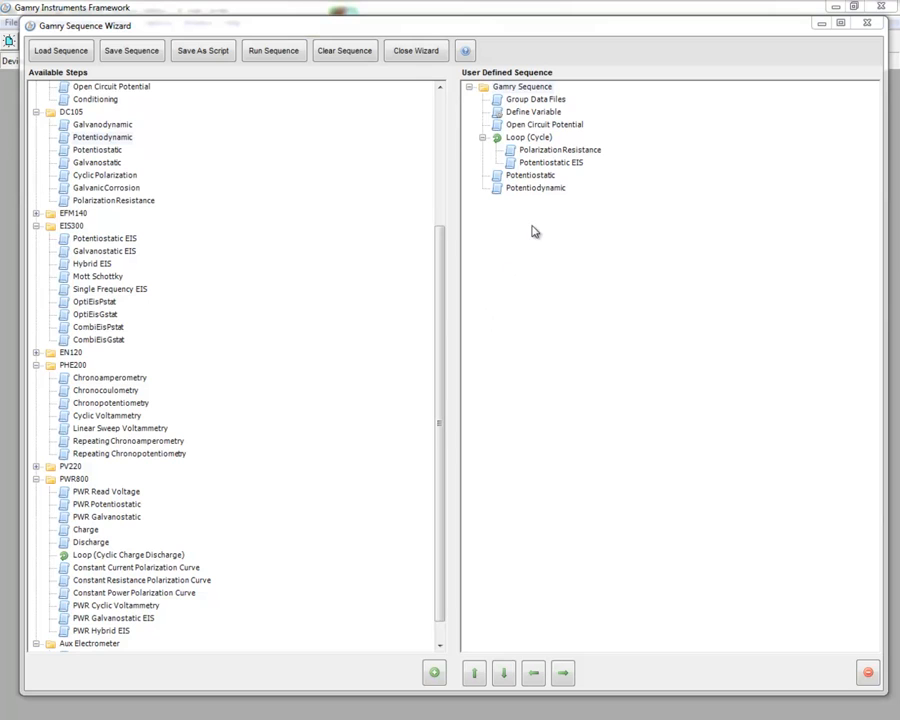
pyautogui.moveTo(549, 229)
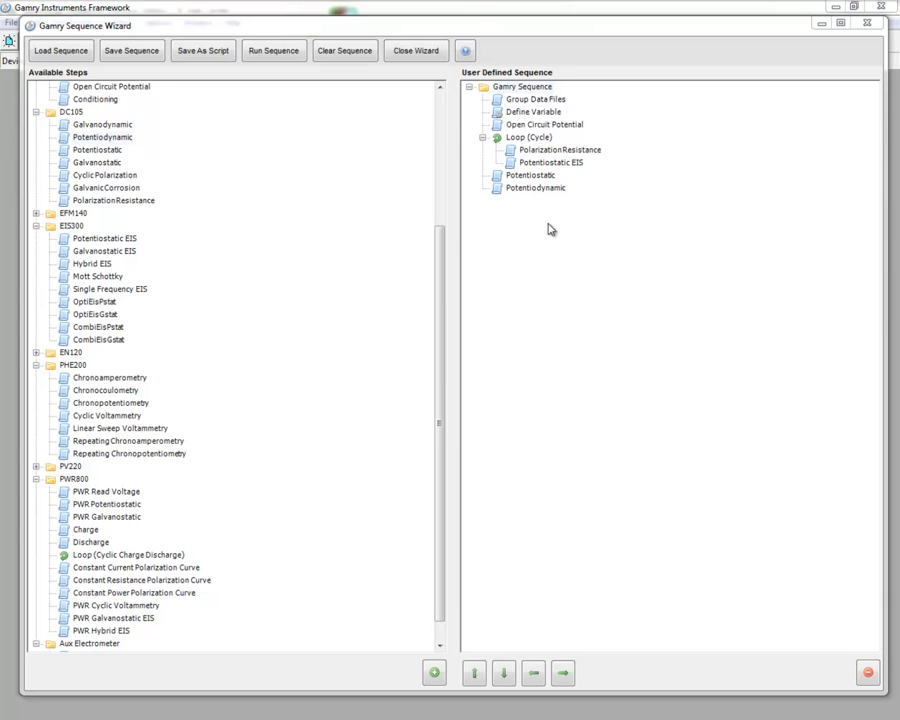
pyautogui.moveTo(563, 191)
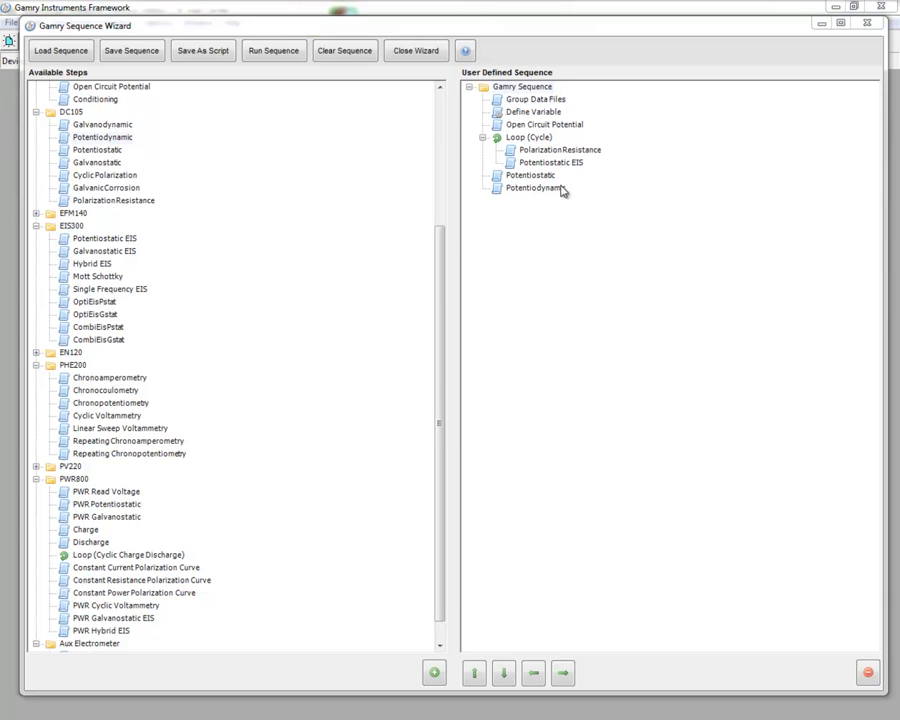
pyautogui.moveTo(525, 110)
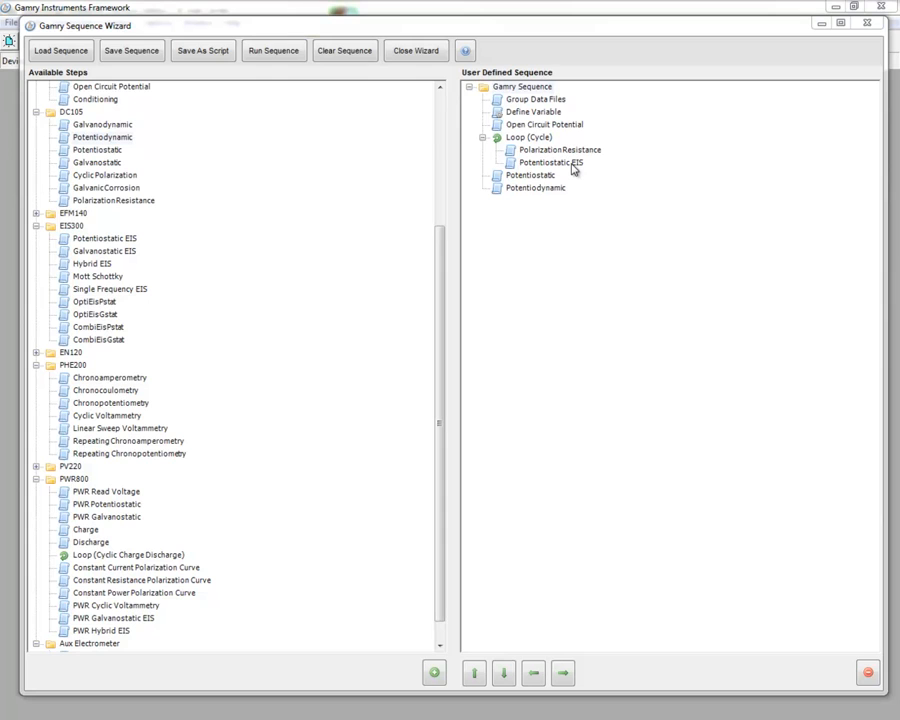
pyautogui.moveTo(542, 183)
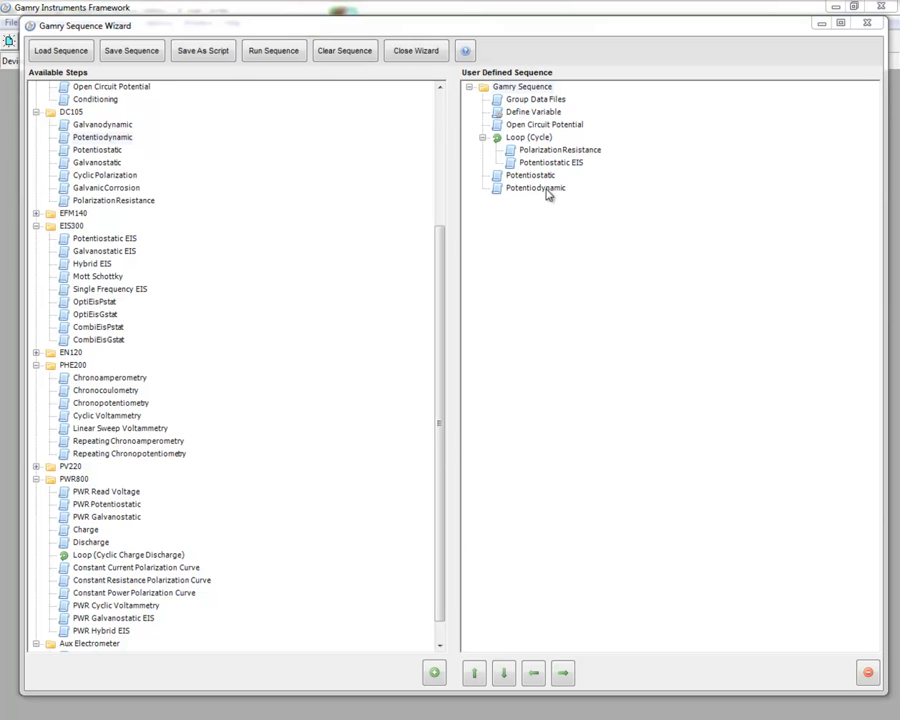
pyautogui.moveTo(532, 186)
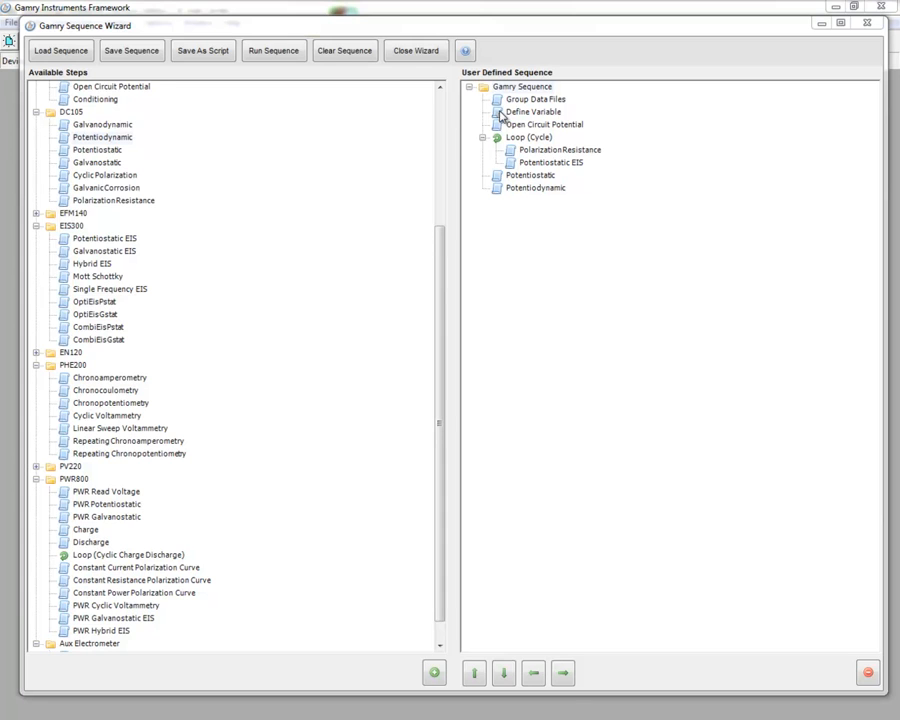
# Step: Name the variable Area, make it a Real number with value 1, and confirm
pyautogui.doubleClick(533, 111)
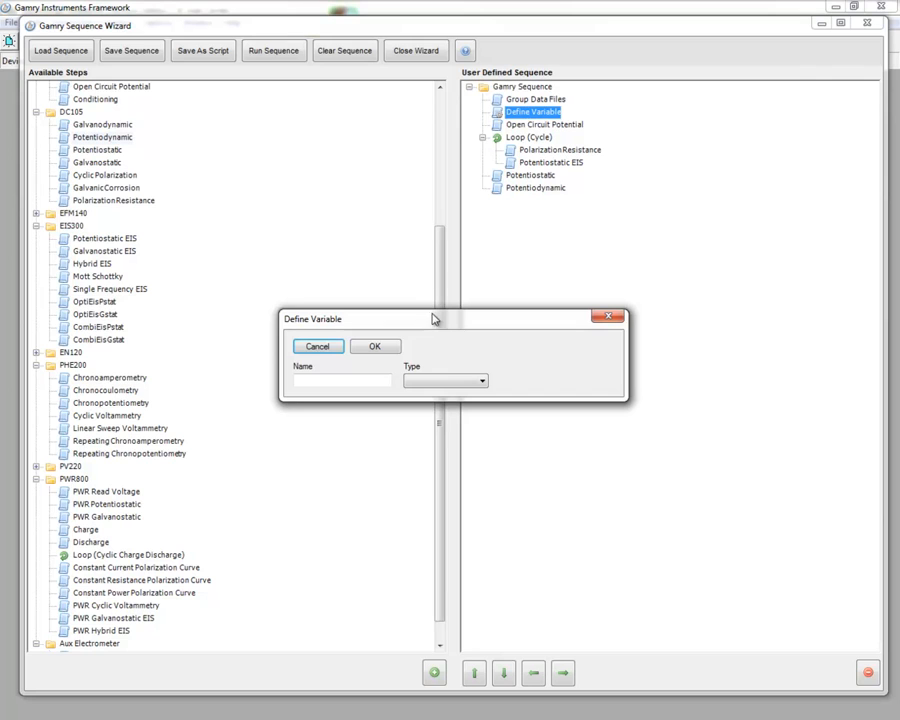
pyautogui.click(340, 381)
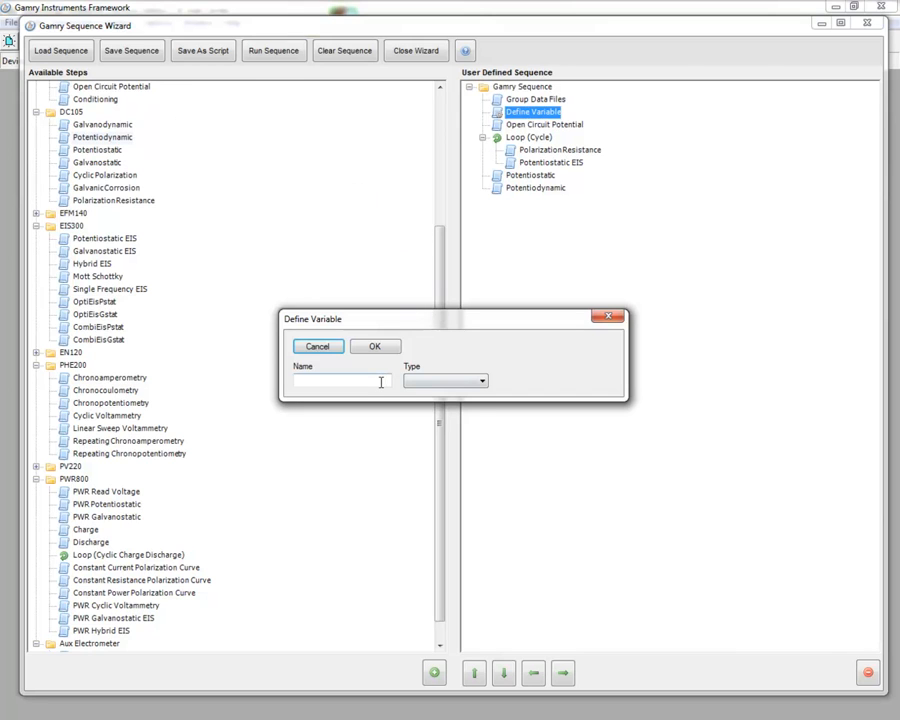
pyautogui.write('A')
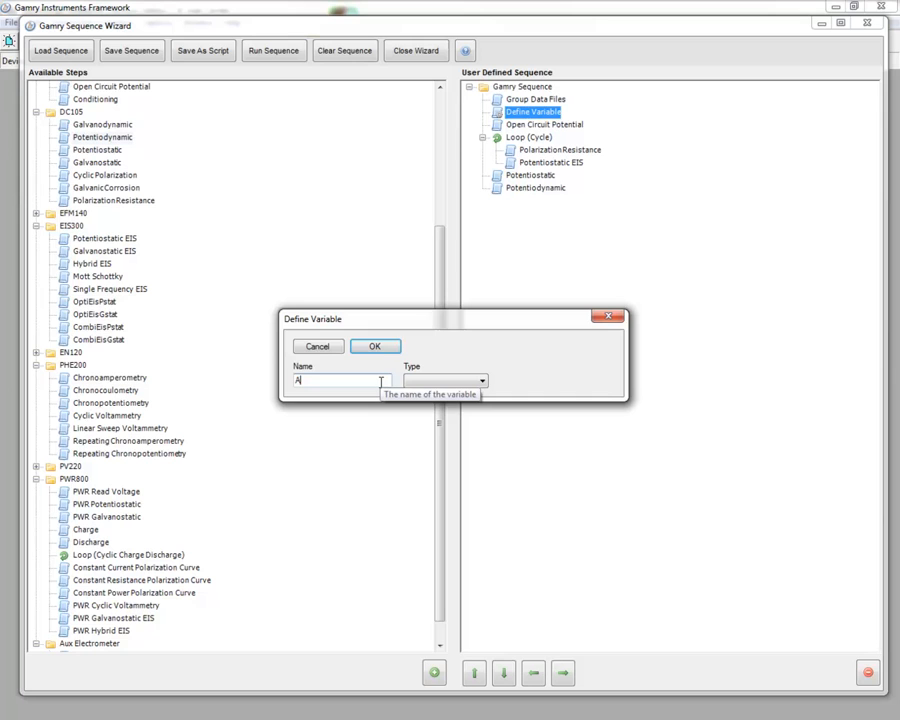
pyautogui.click(480, 380)
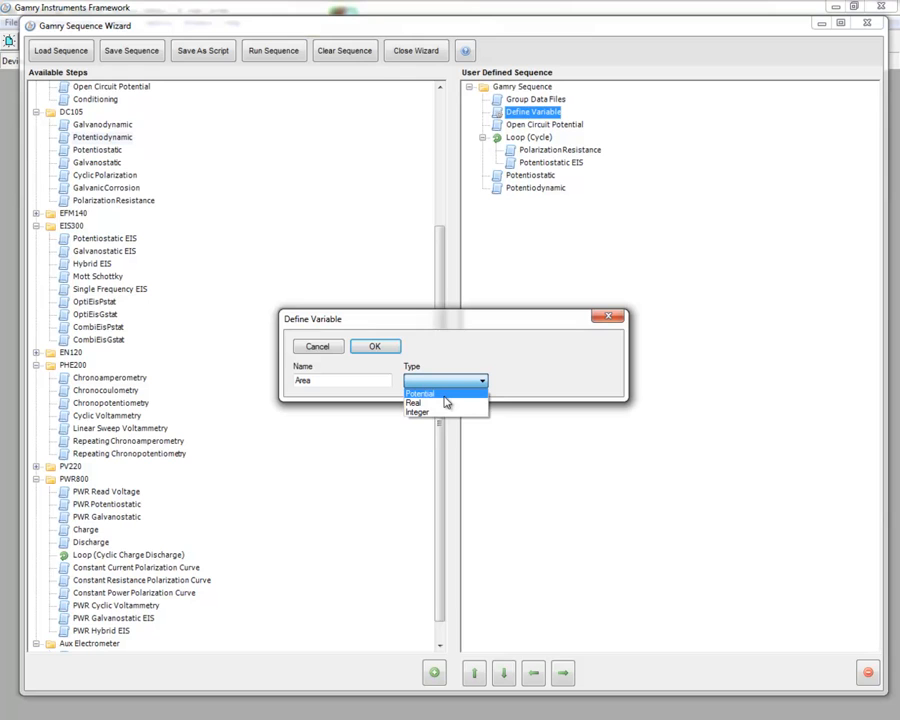
pyautogui.click(413, 402)
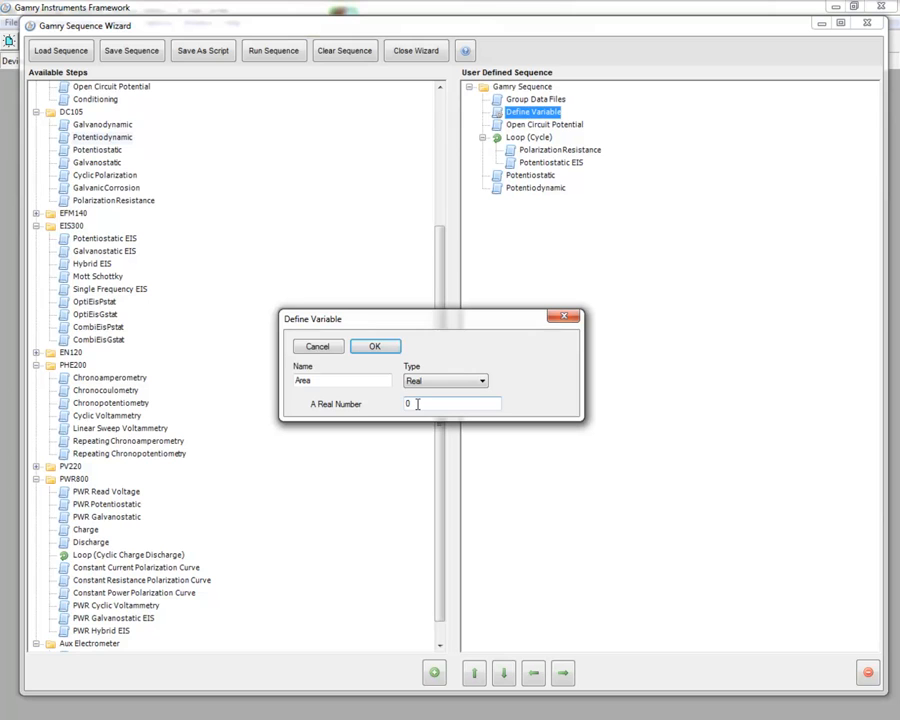
pyautogui.tripleClick(450, 403)
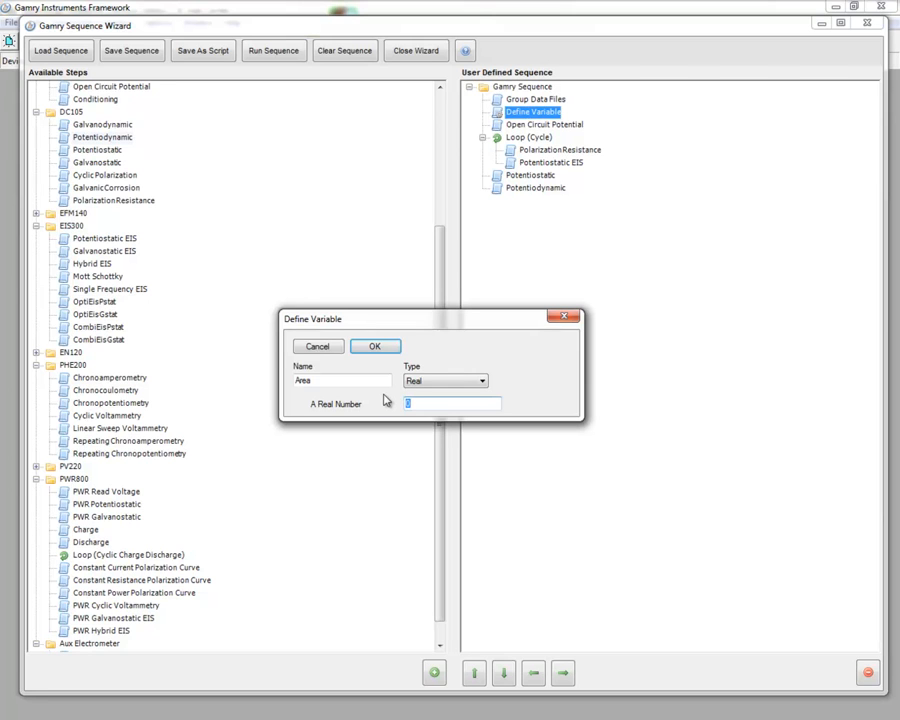
pyautogui.write('1')
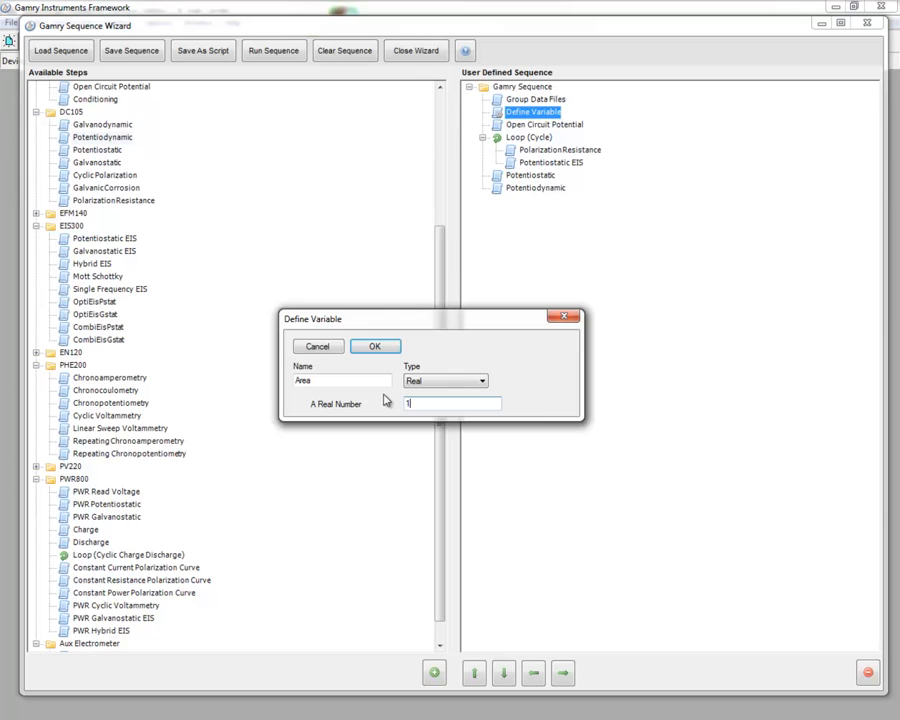
pyautogui.moveTo(360, 413)
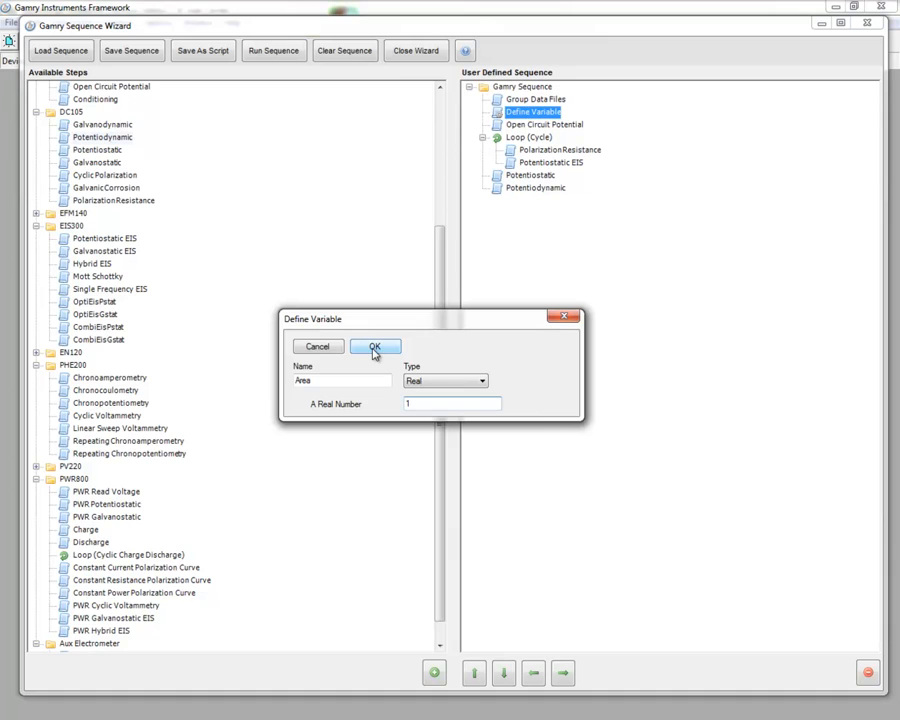
pyautogui.click(375, 347)
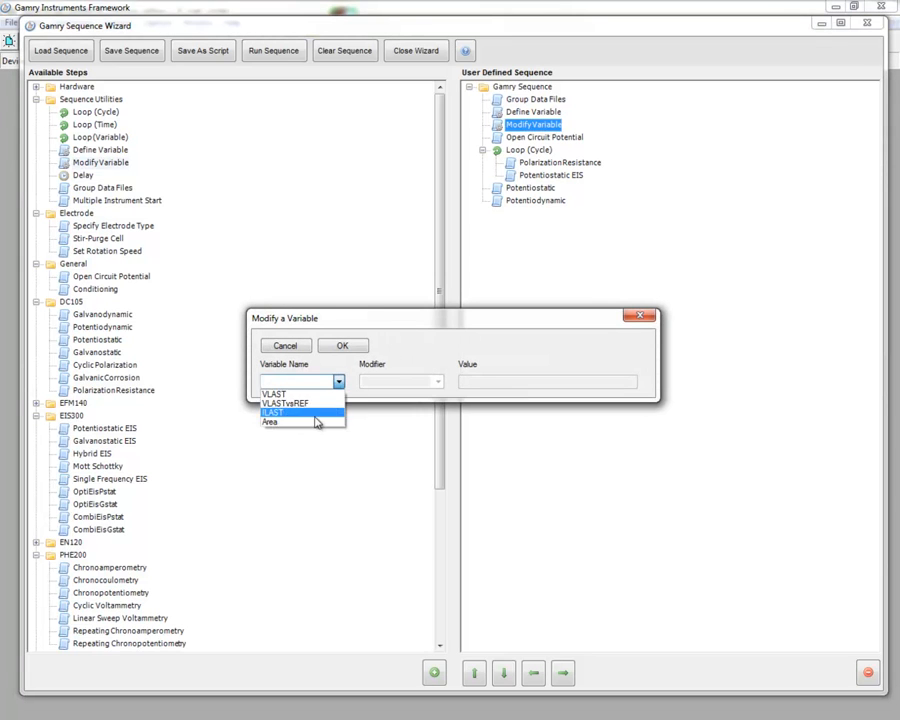
pyautogui.click(271, 421)
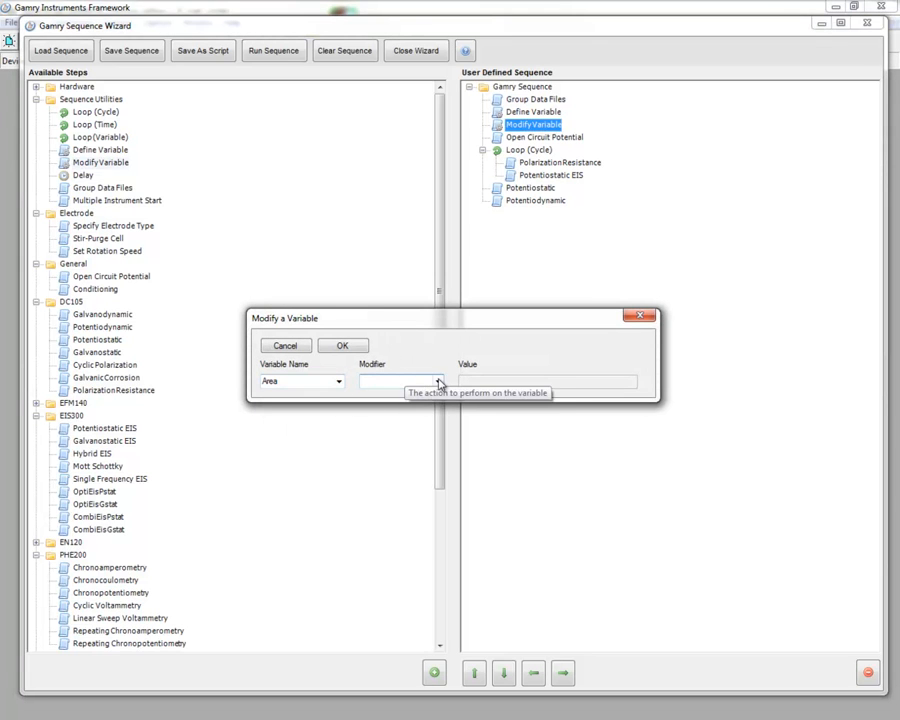
pyautogui.click(437, 382)
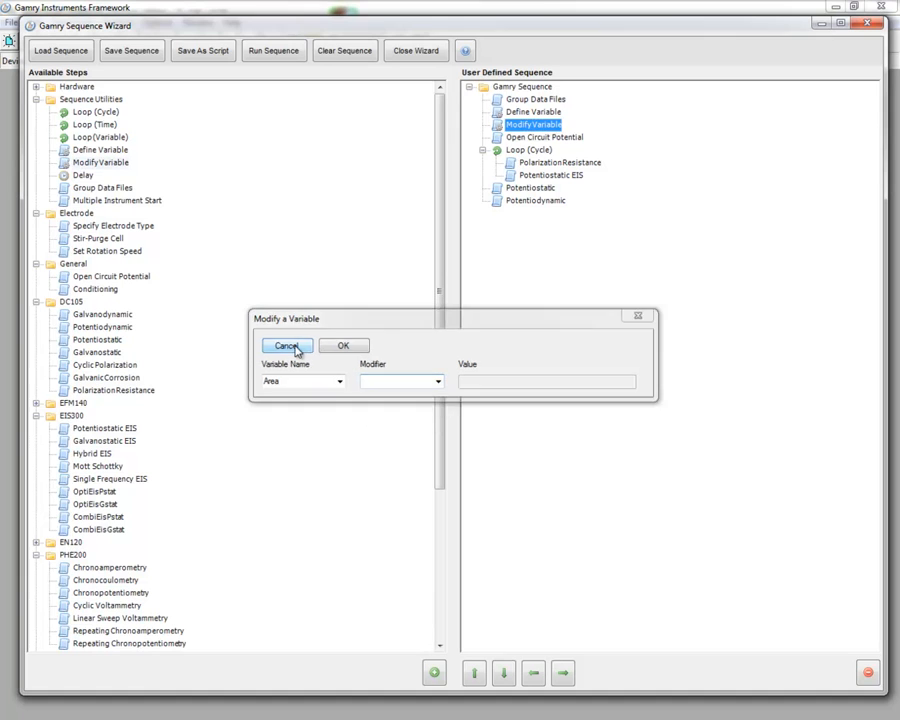
pyautogui.click(287, 345)
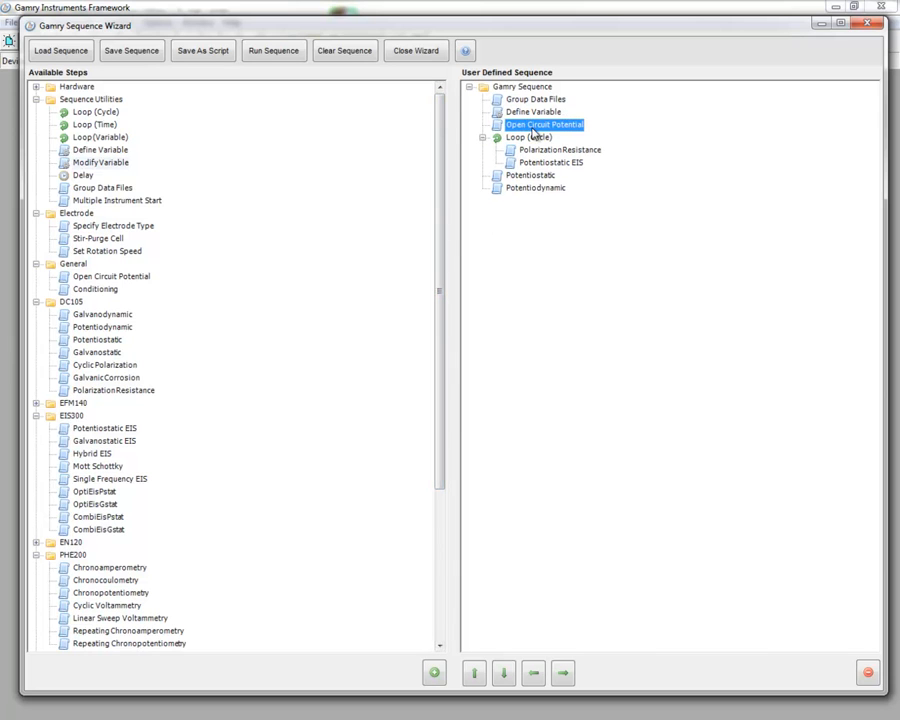
pyautogui.moveTo(544, 124)
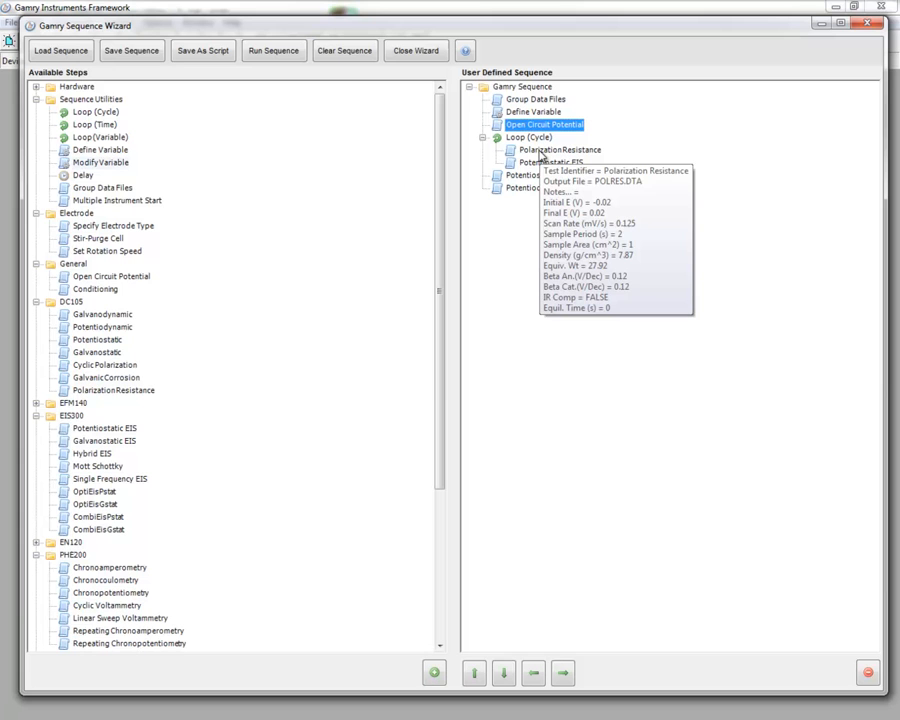
# Step: Take the Polarization Resistance sample area from the Area variable
pyautogui.click(557, 150)
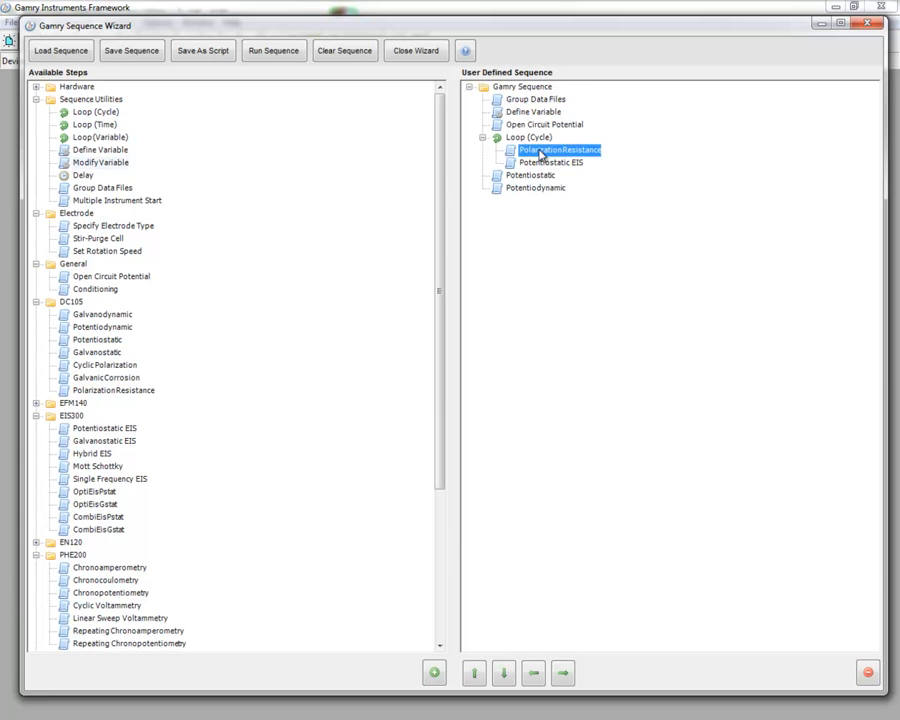
pyautogui.doubleClick(557, 149)
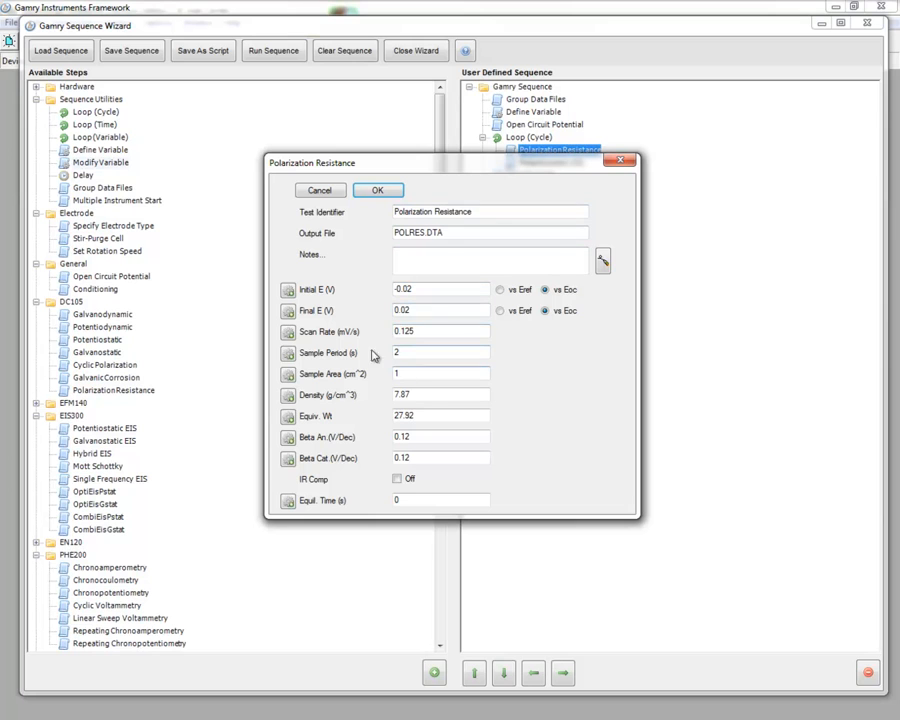
pyautogui.moveTo(291, 353)
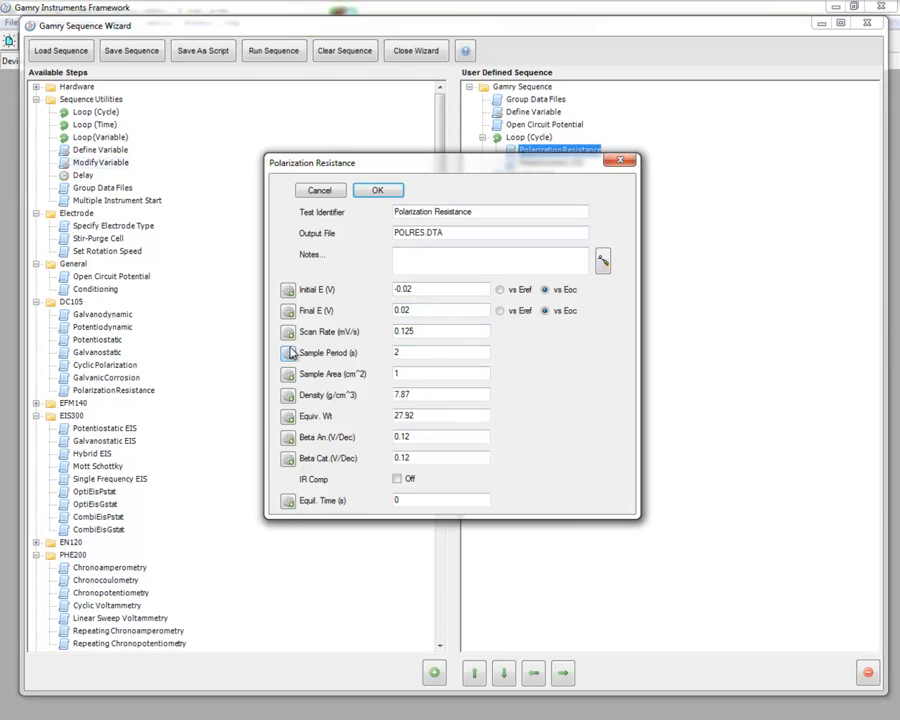
pyautogui.moveTo(290, 374)
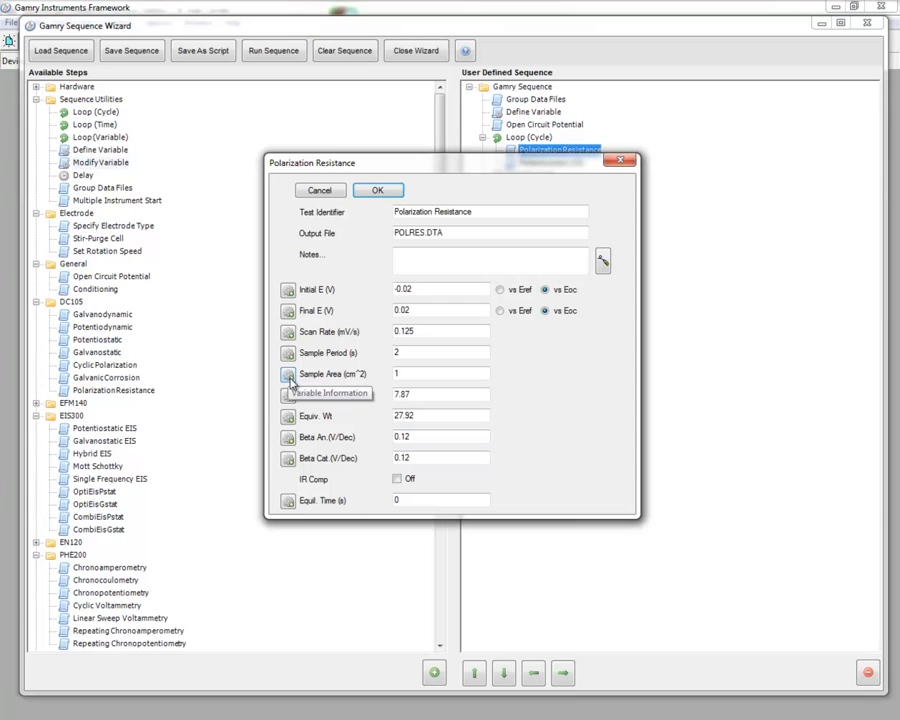
pyautogui.click(288, 374)
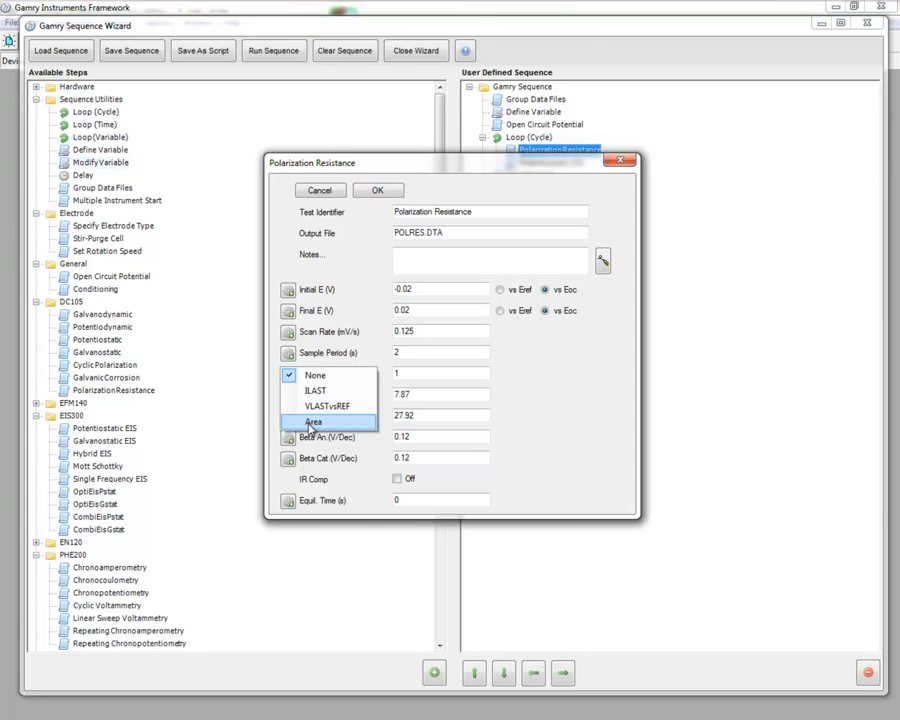
pyautogui.click(311, 422)
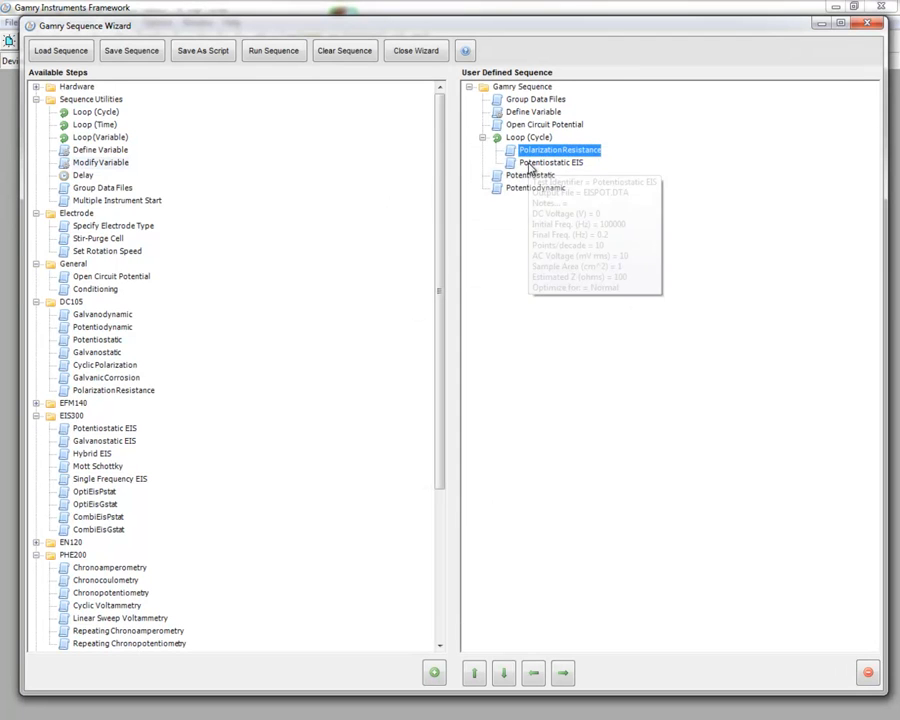
# Step: Link an EIS setting to a sequence variable, then review and confirm the Area variable (Real, 1)
pyautogui.doubleClick(549, 162)
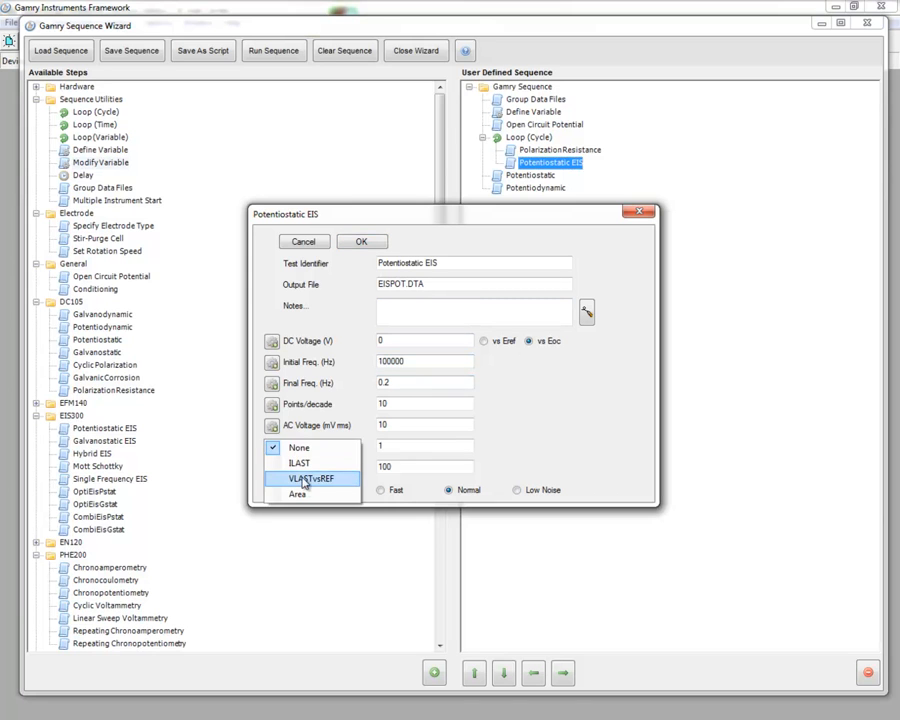
pyautogui.click(312, 478)
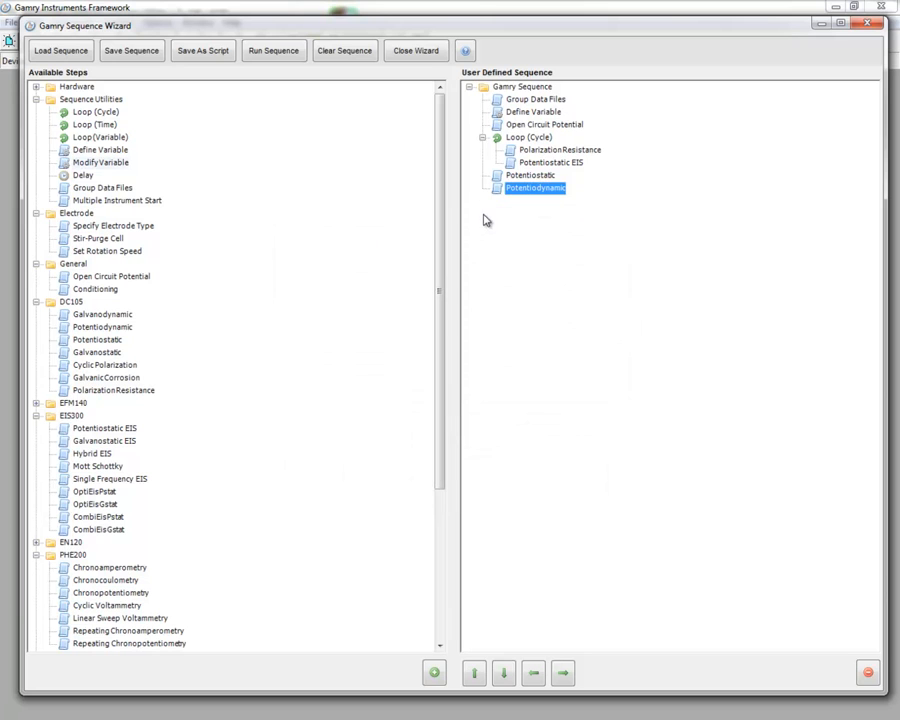
pyautogui.doubleClick(533, 111)
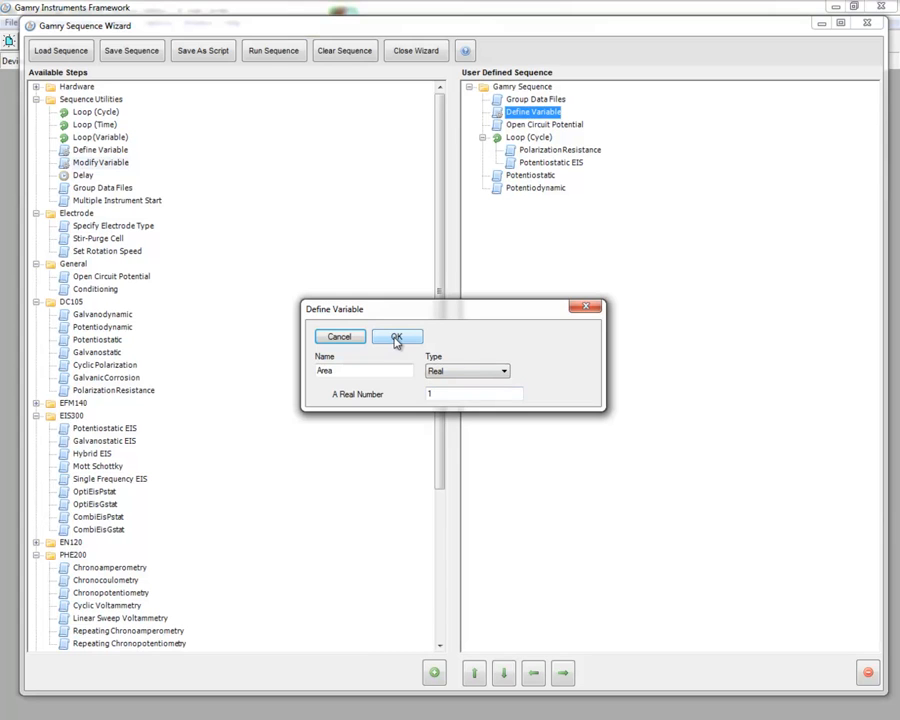
pyautogui.click(397, 336)
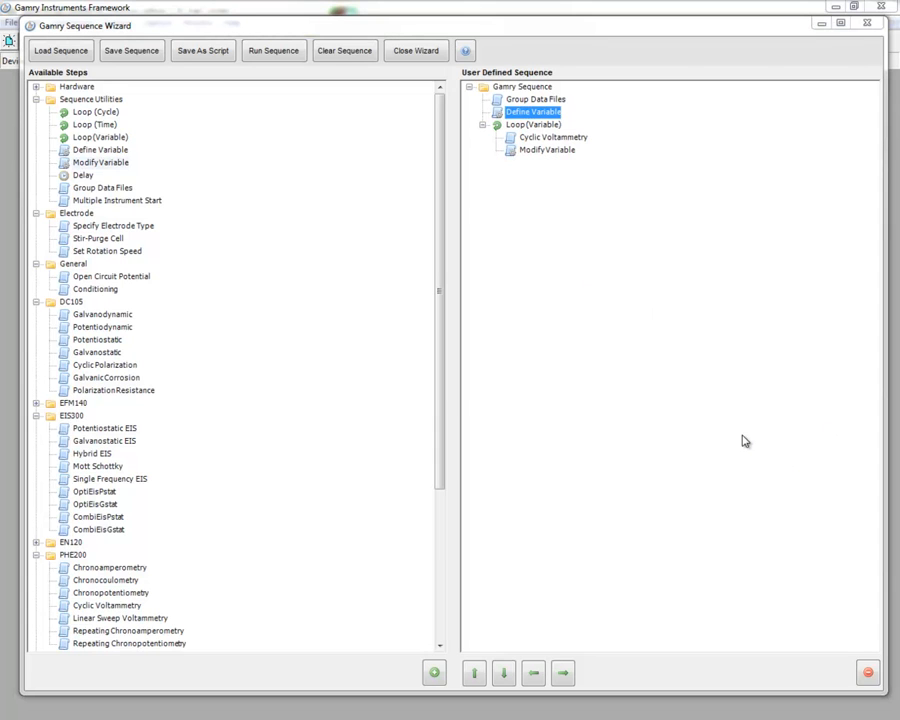
pyautogui.moveTo(733, 433)
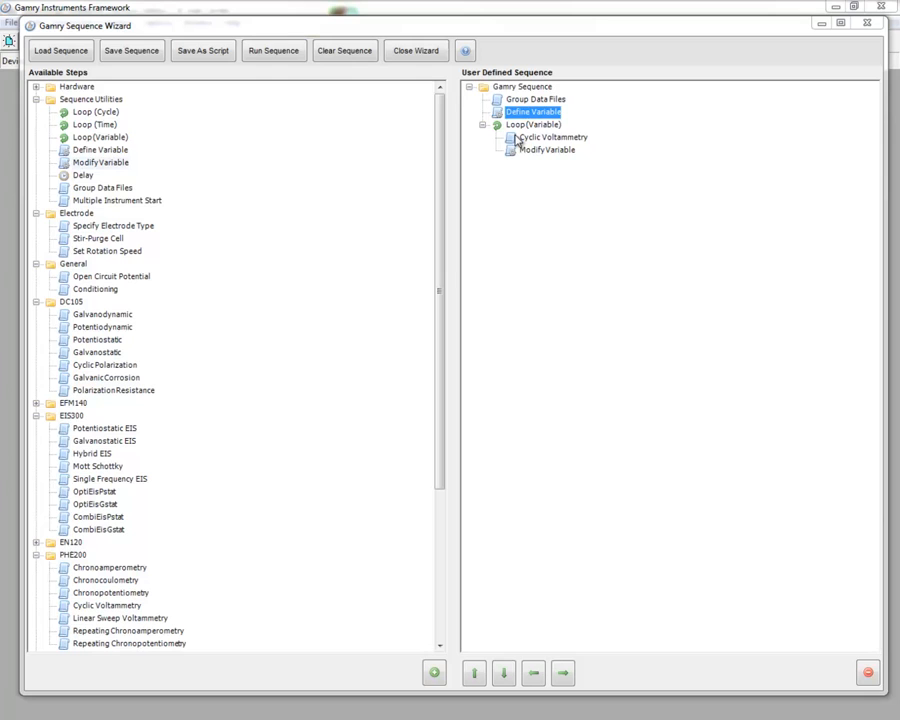
pyautogui.moveTo(567, 147)
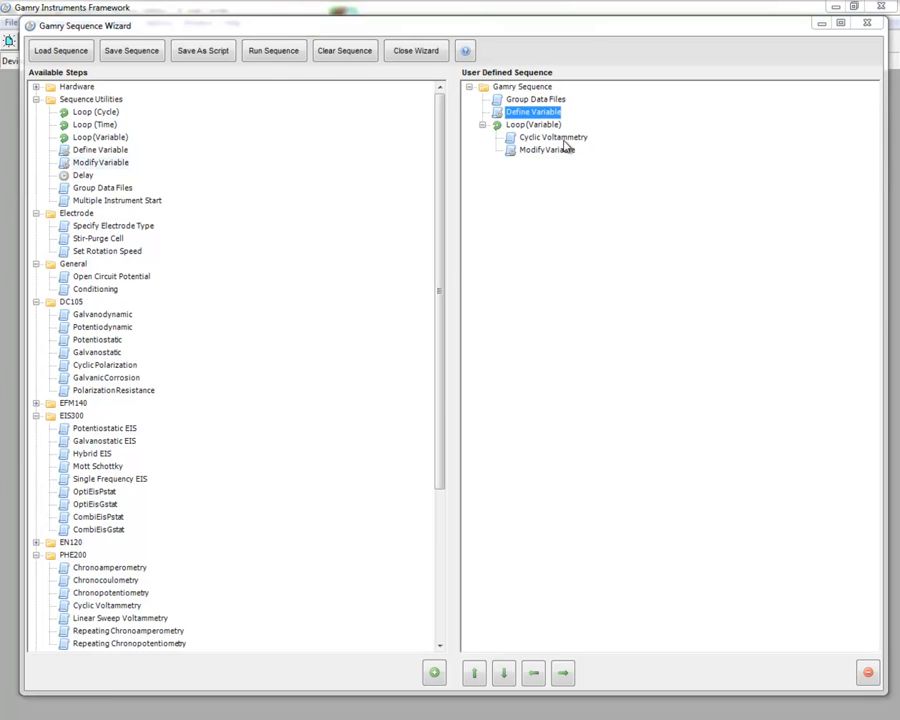
pyautogui.moveTo(563, 143)
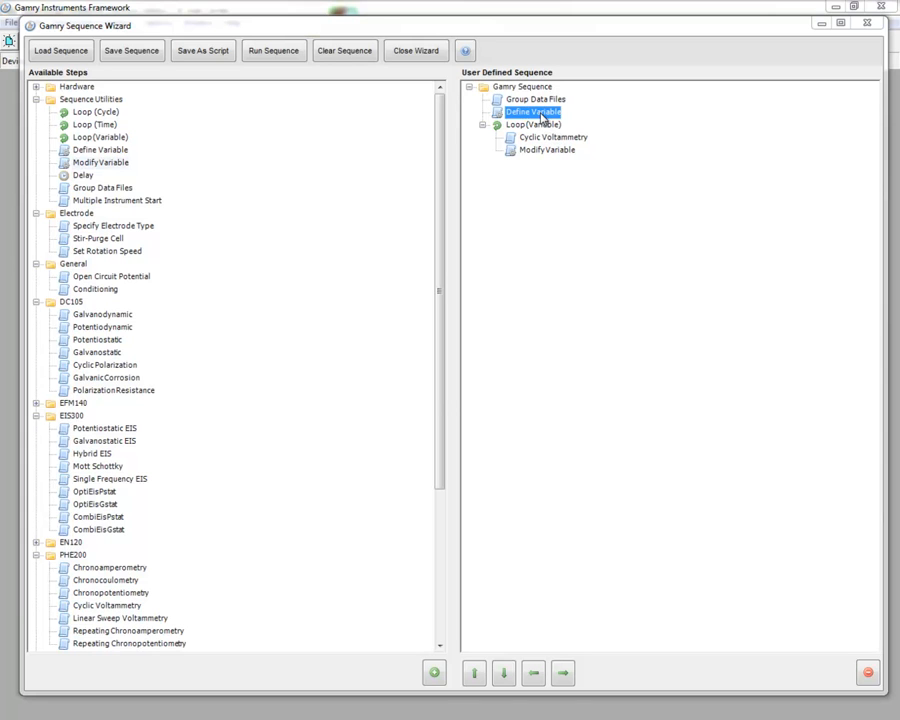
# Step: Name the variable VertexPotential, make it a Potential of 0.5 V vs Eref, and confirm
pyautogui.doubleClick(531, 111)
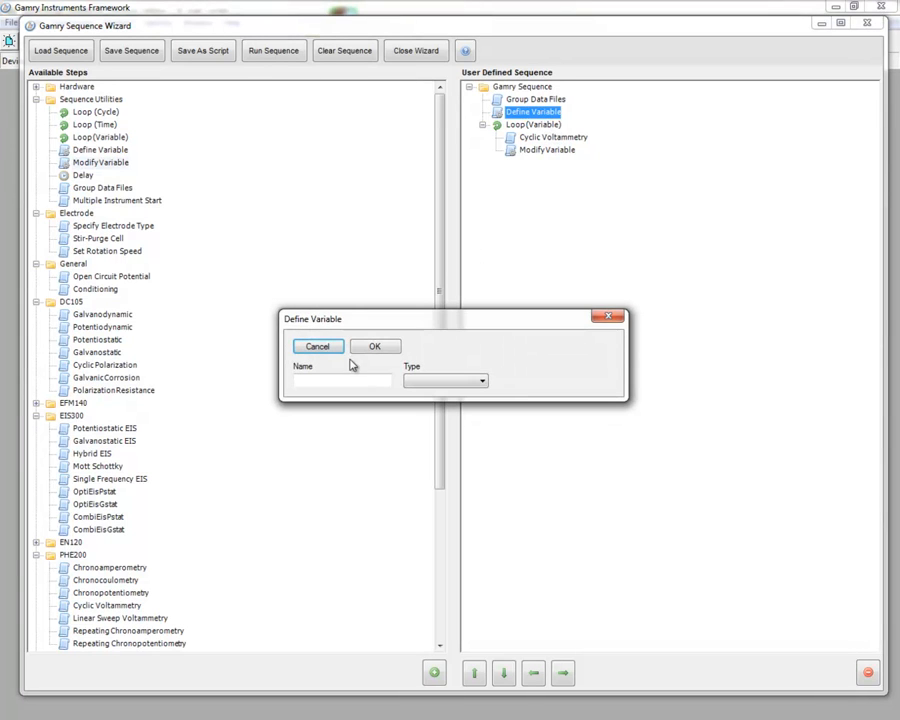
pyautogui.click(335, 380)
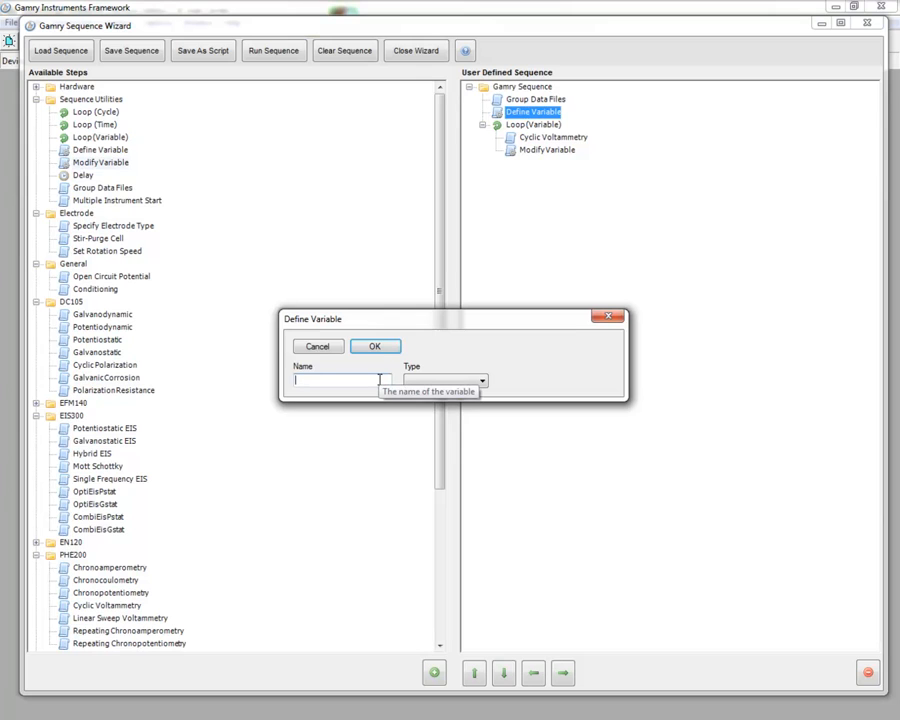
pyautogui.write('Vertex')
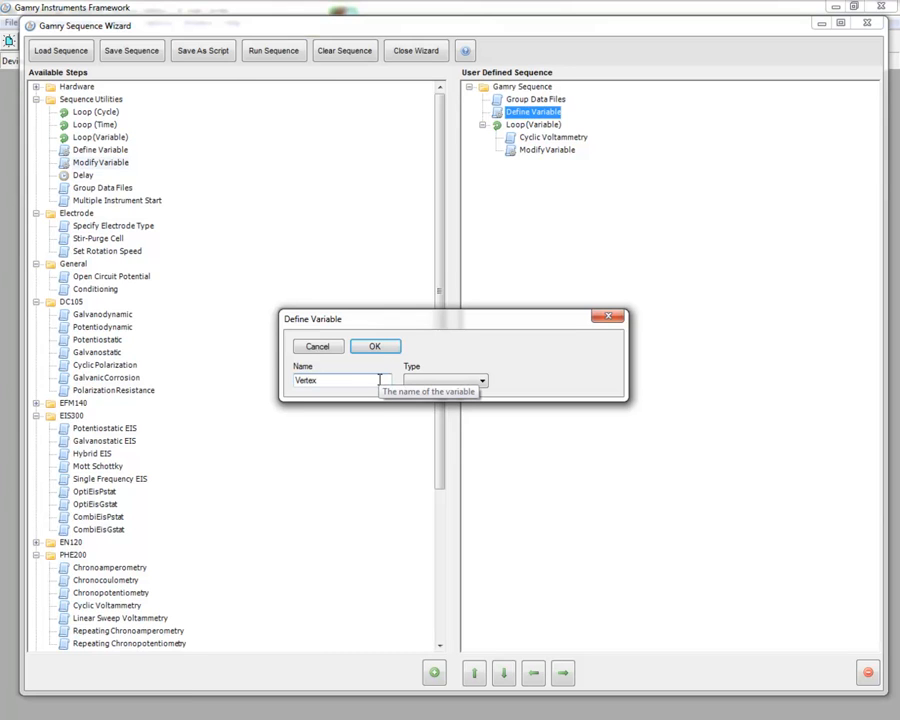
pyautogui.write('Potential')
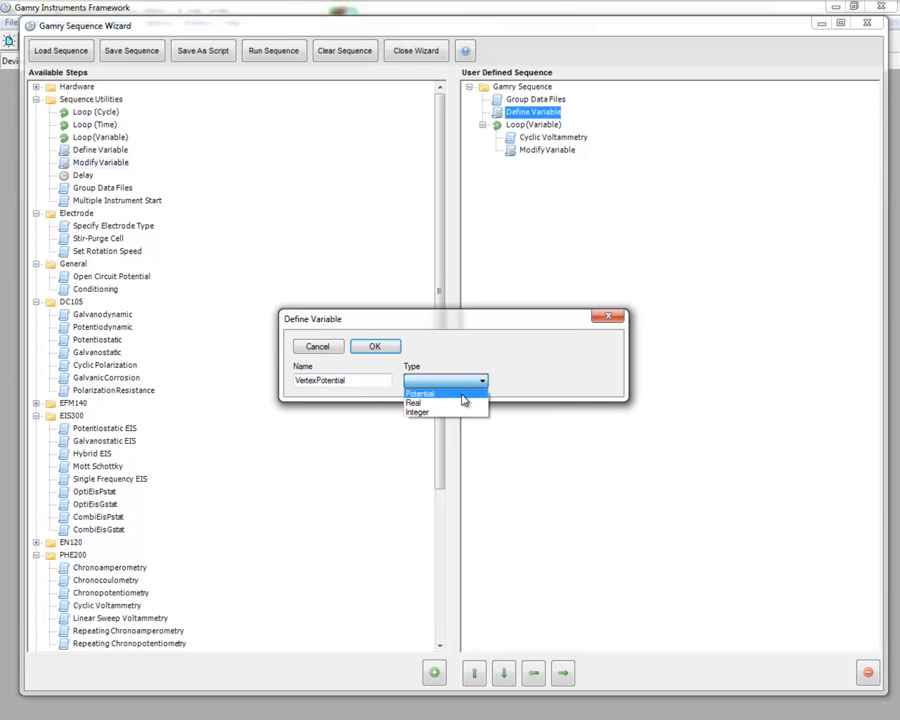
pyautogui.click(420, 392)
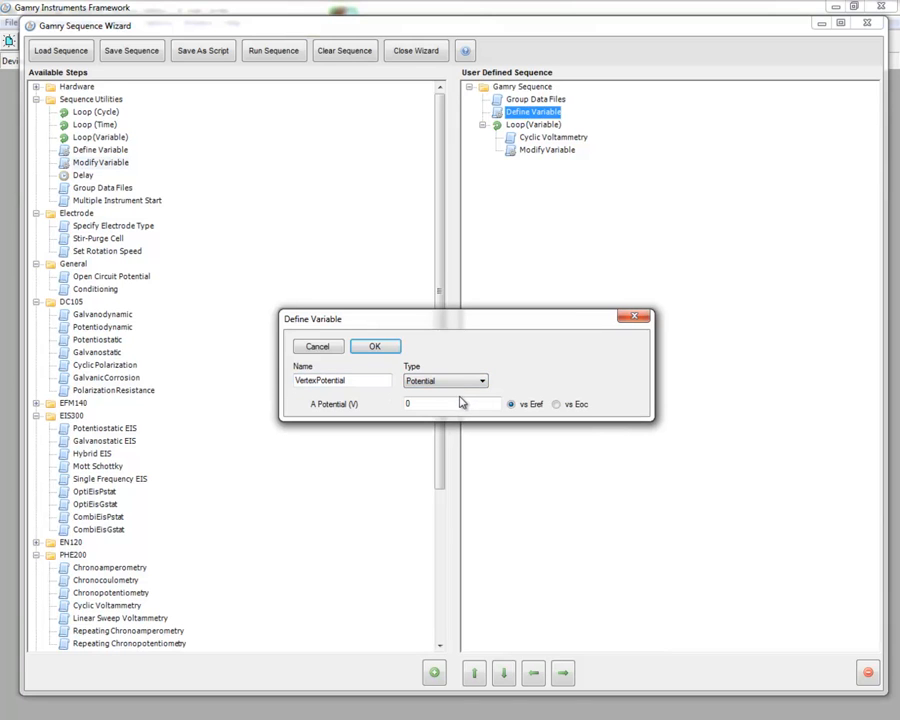
pyautogui.click(511, 404)
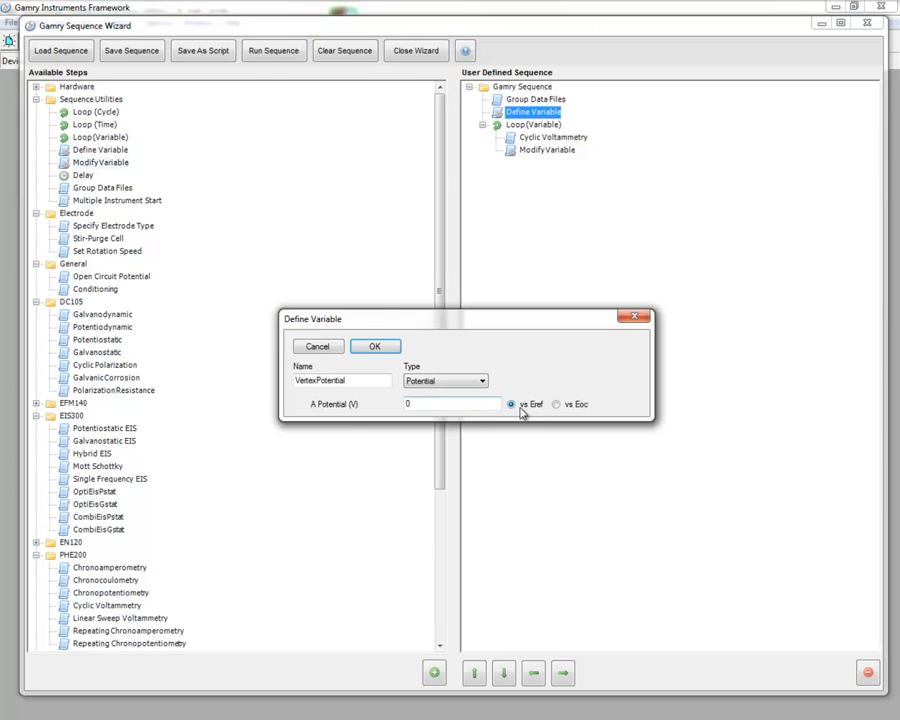
pyautogui.click(450, 403)
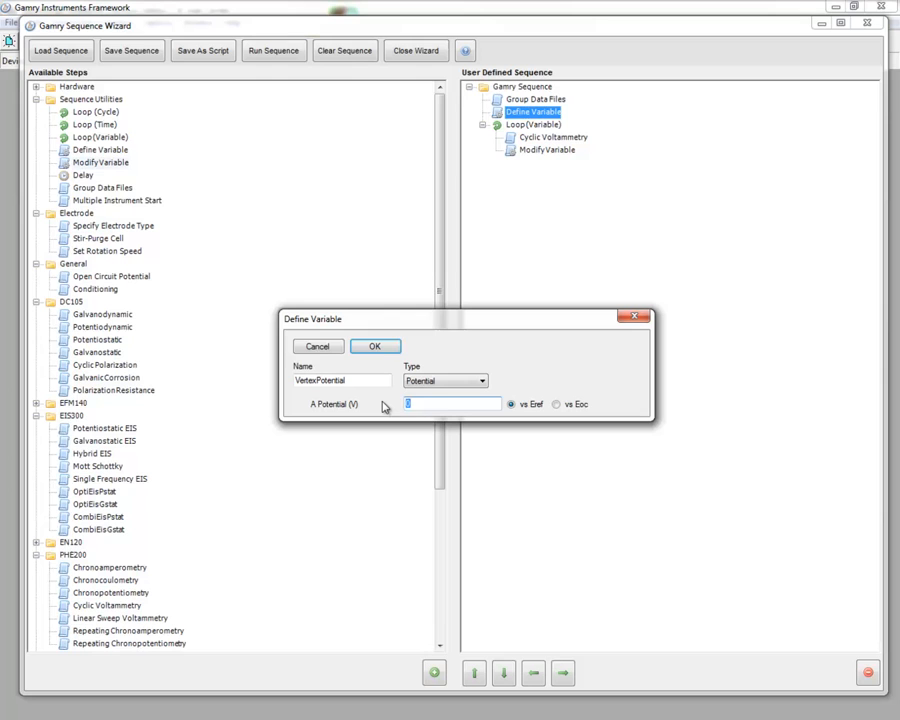
pyautogui.write('0.5')
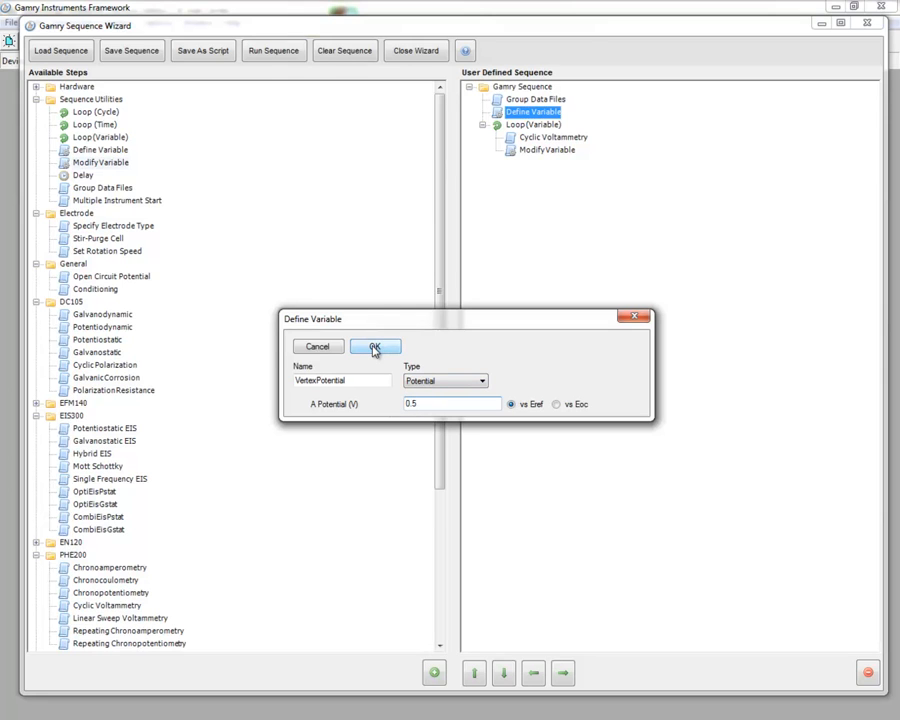
pyautogui.click(375, 346)
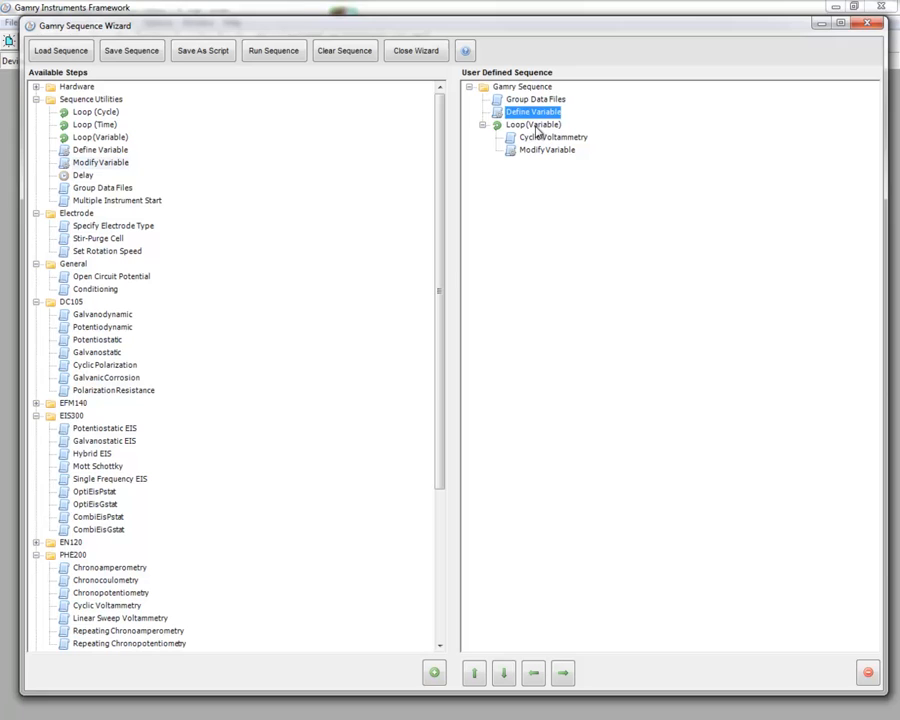
# Step: Make the variable loop repeat until VertexPotential exceeds 1.5
pyautogui.doubleClick(533, 124)
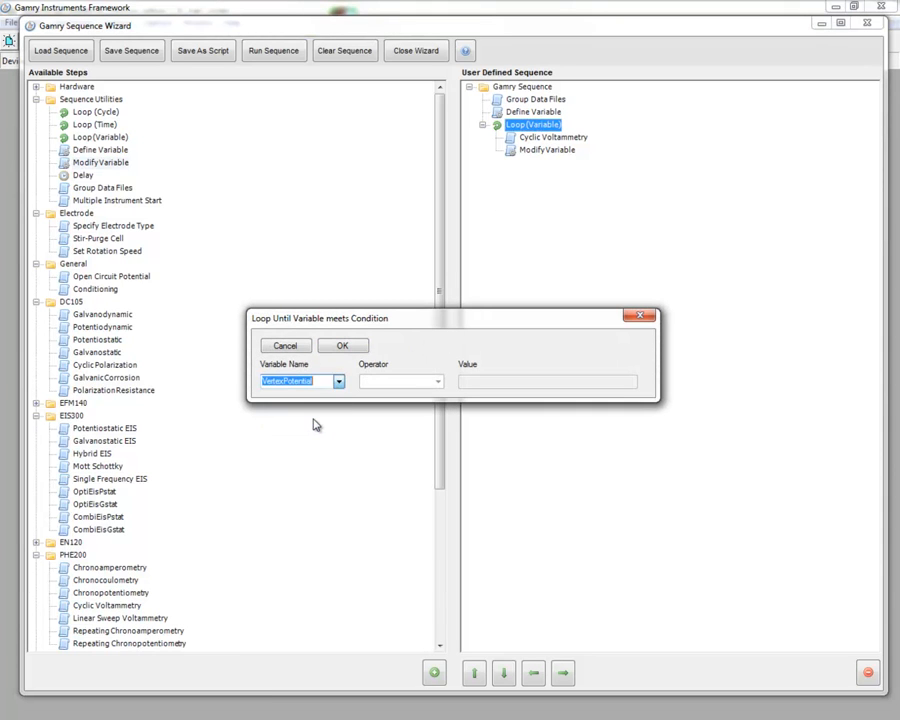
pyautogui.click(437, 381)
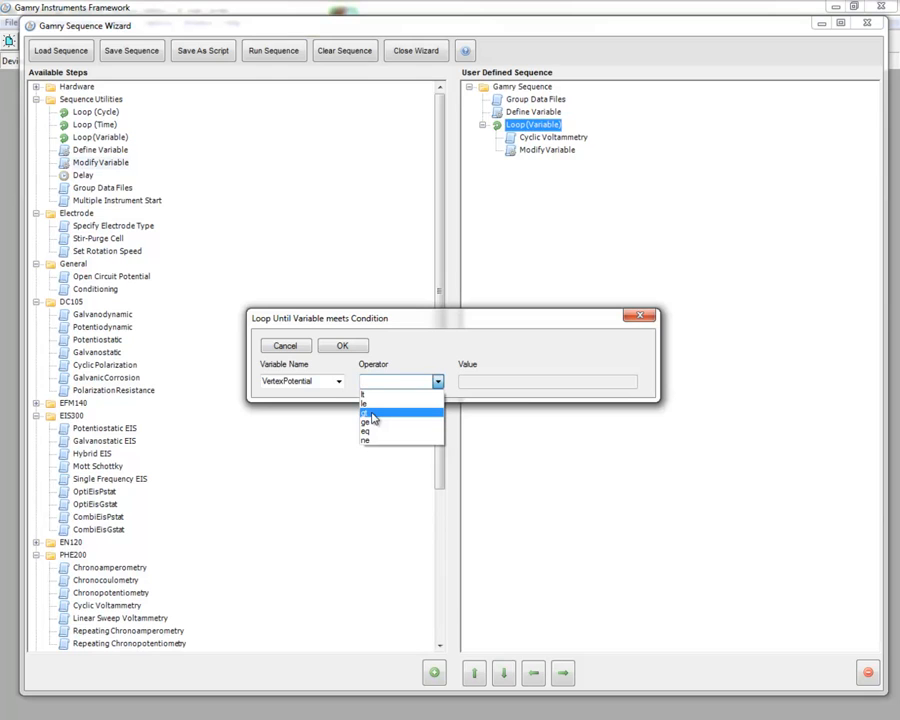
pyautogui.moveTo(372, 440)
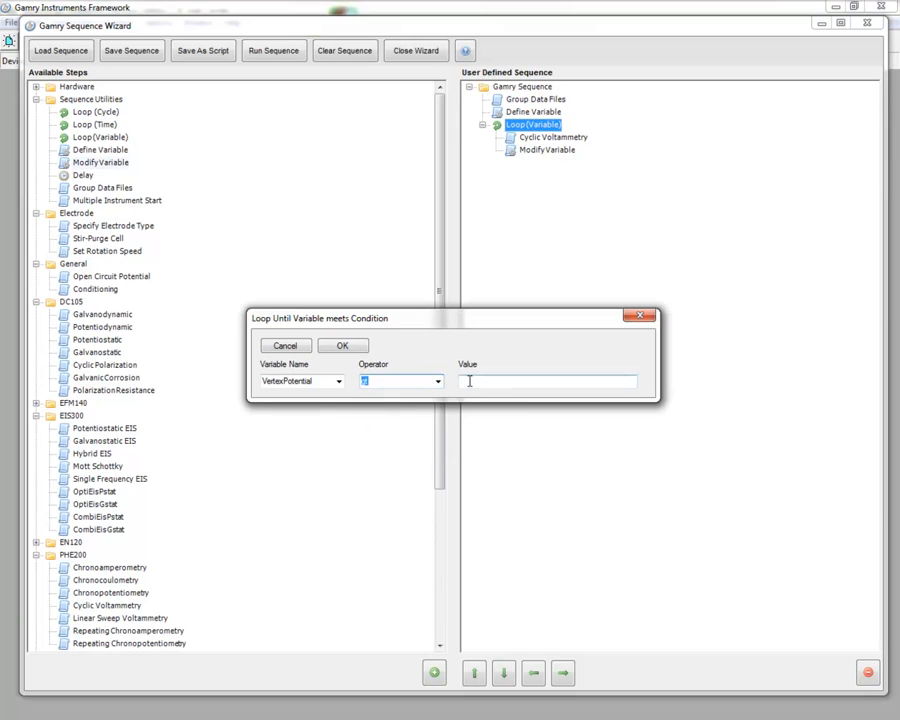
pyautogui.write('1.5')
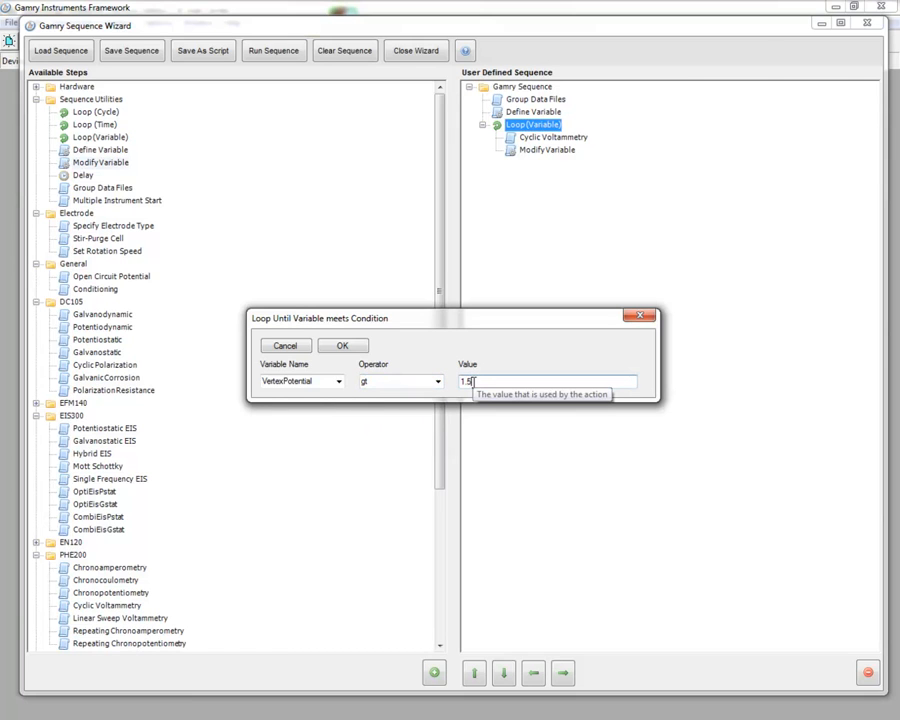
pyautogui.click(342, 345)
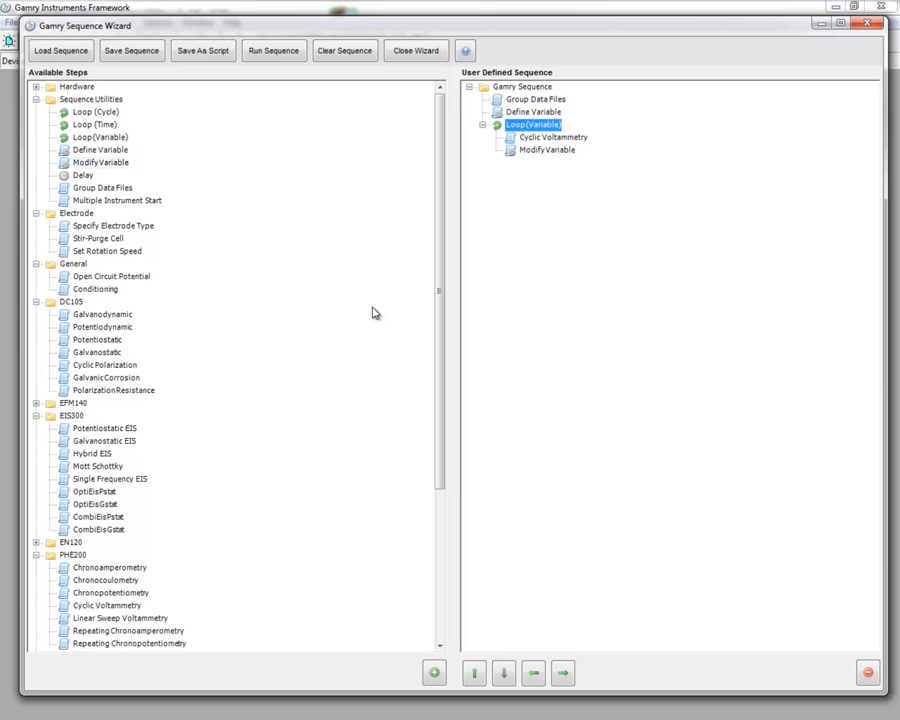
# Step: Take Cyclic Voltammetry's Scan Limit 1 from VertexPotential and confirm the settings
pyautogui.doubleClick(553, 137)
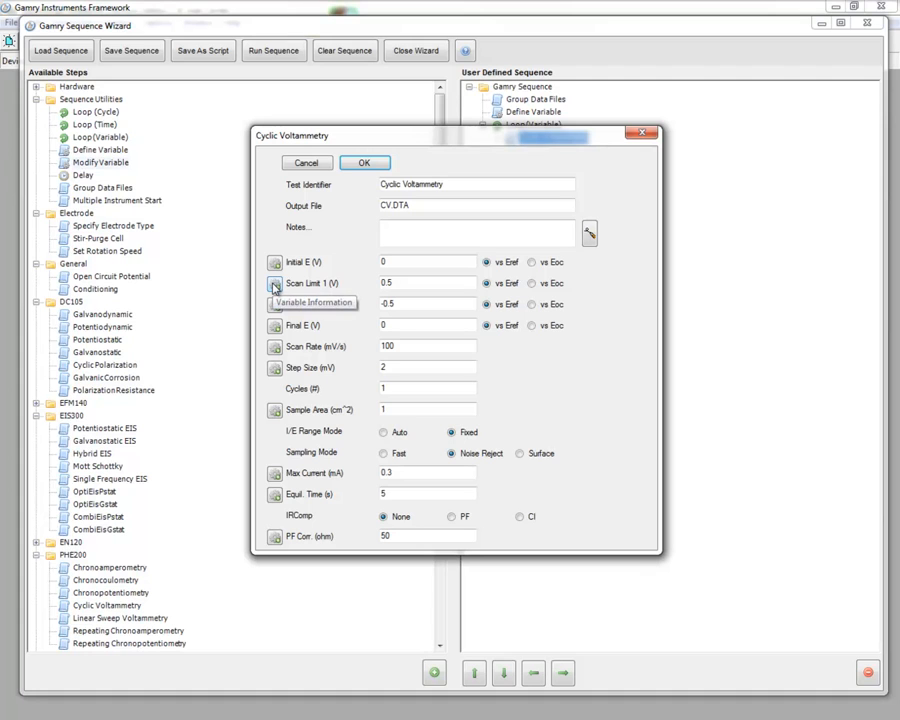
pyautogui.click(275, 283)
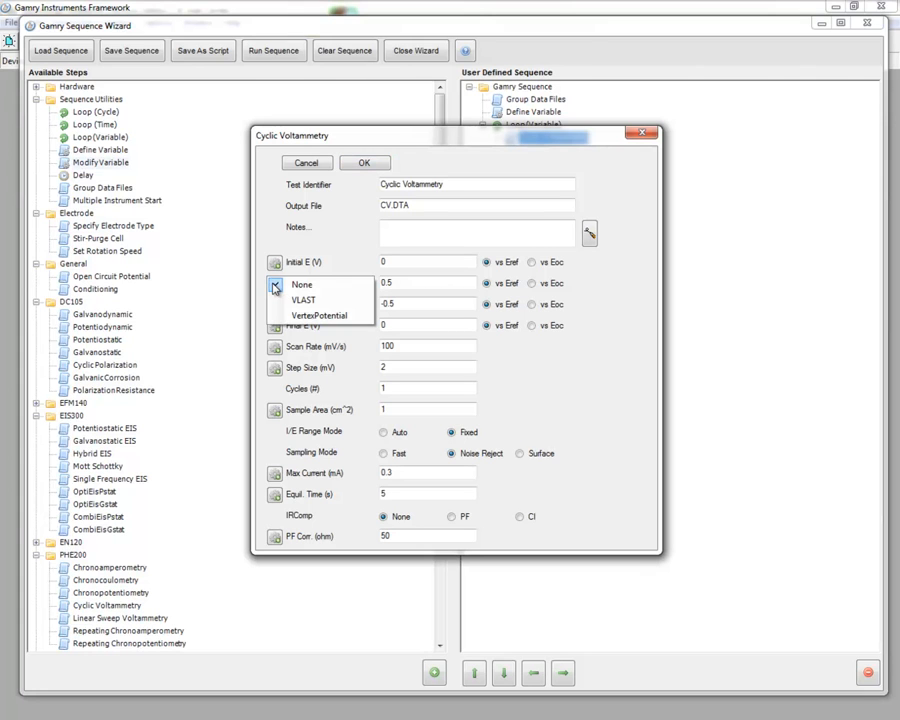
pyautogui.click(302, 284)
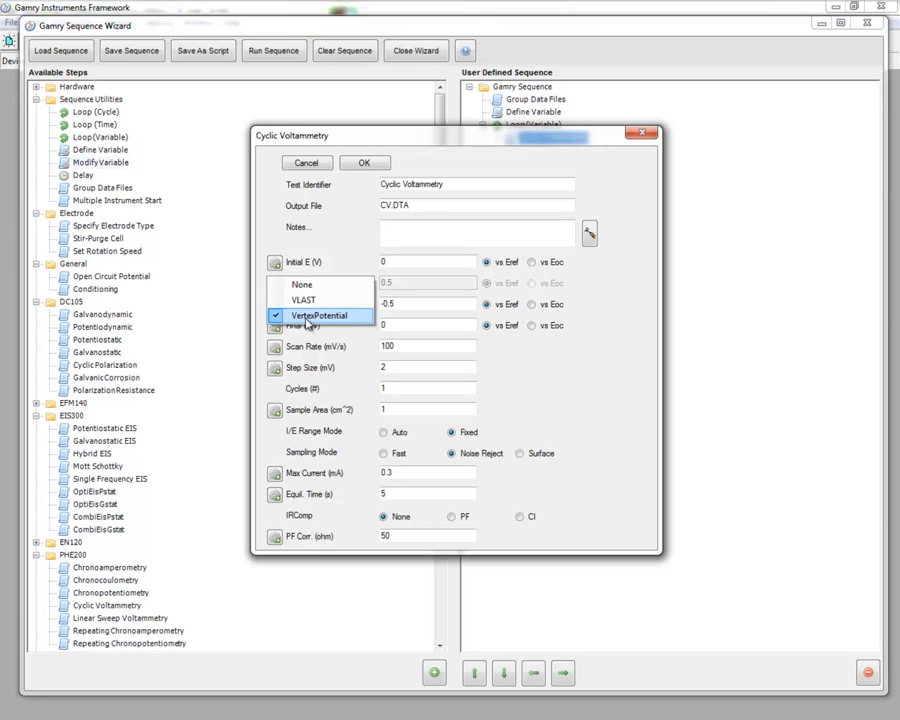
pyautogui.click(319, 315)
pyautogui.write('0')
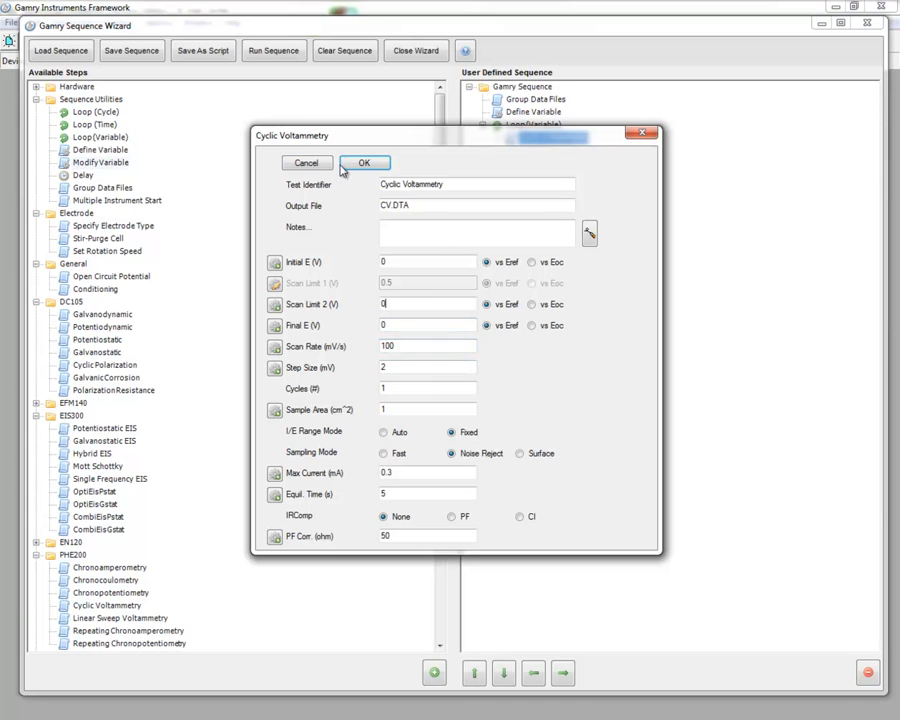
pyautogui.click(364, 162)
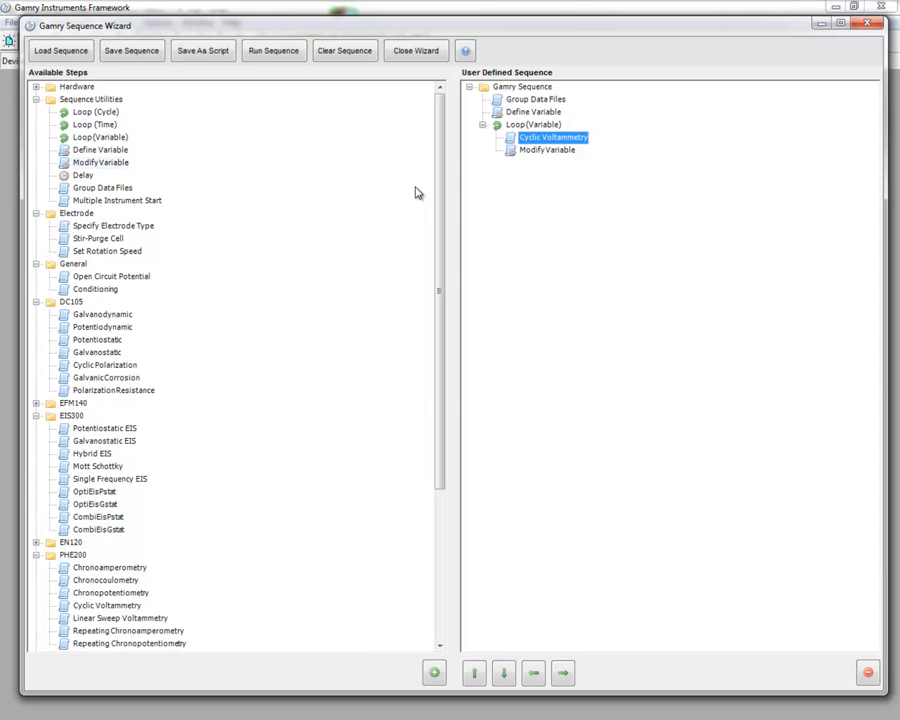
pyautogui.moveTo(419, 192)
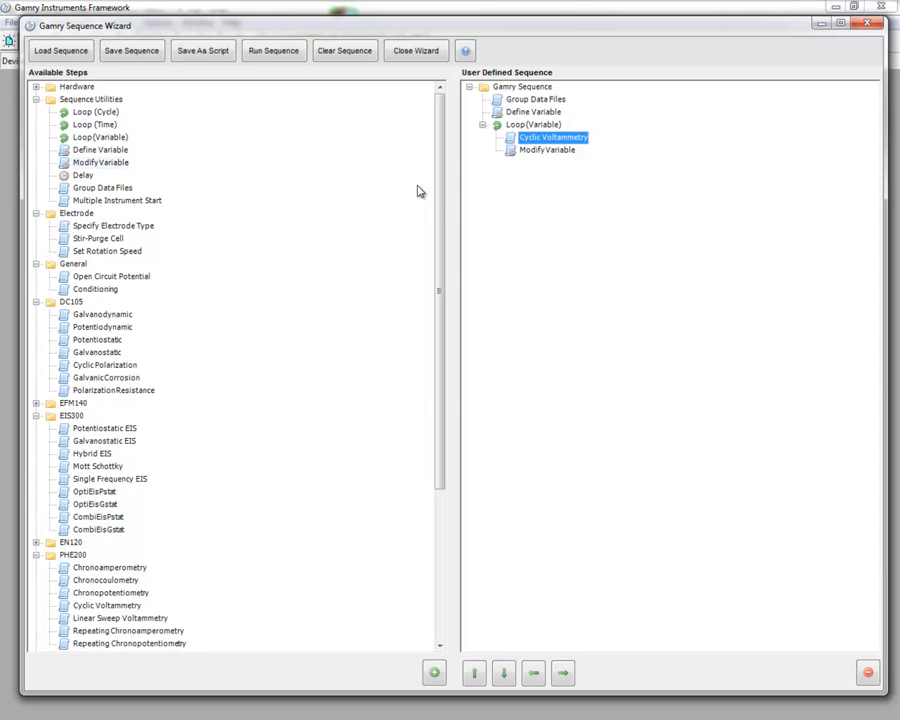
pyautogui.moveTo(428, 198)
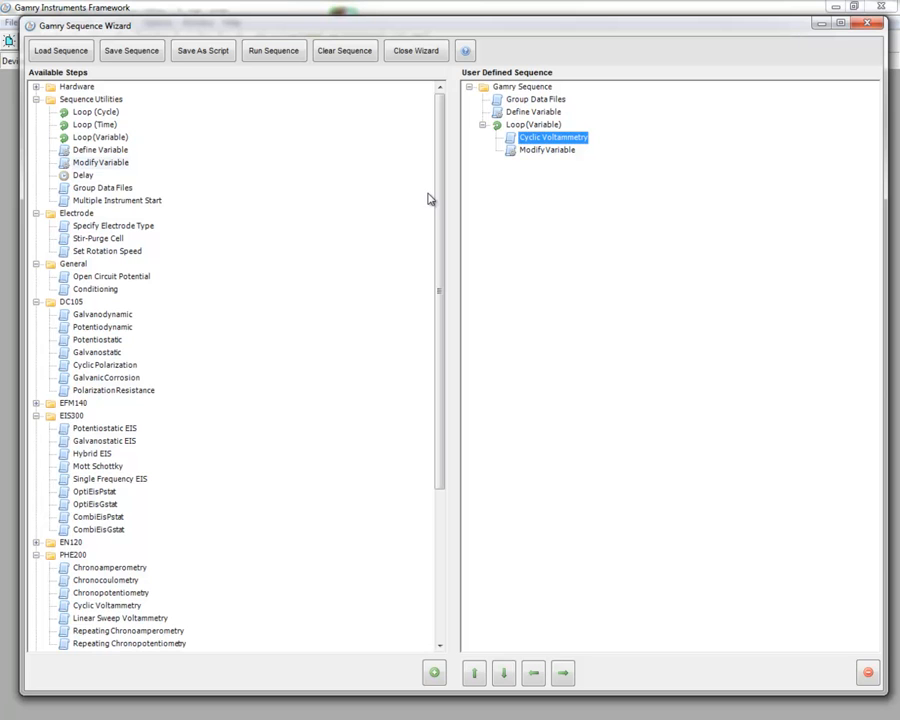
# Step: Set Modify Variable to add 0.1 to VertexPotential each pass and confirm
pyautogui.doubleClick(547, 149)
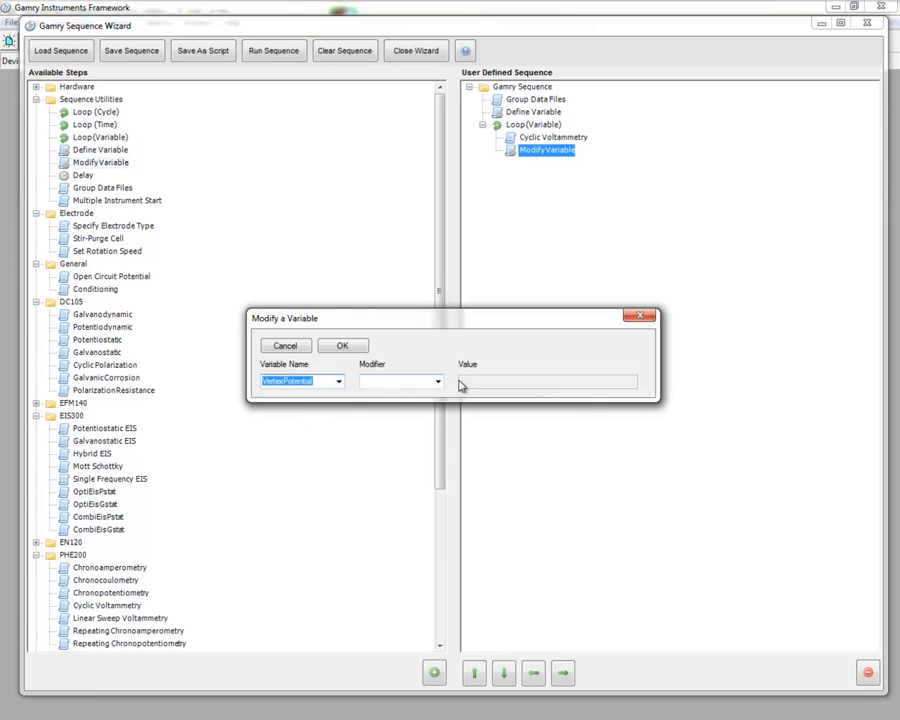
pyautogui.click(436, 381)
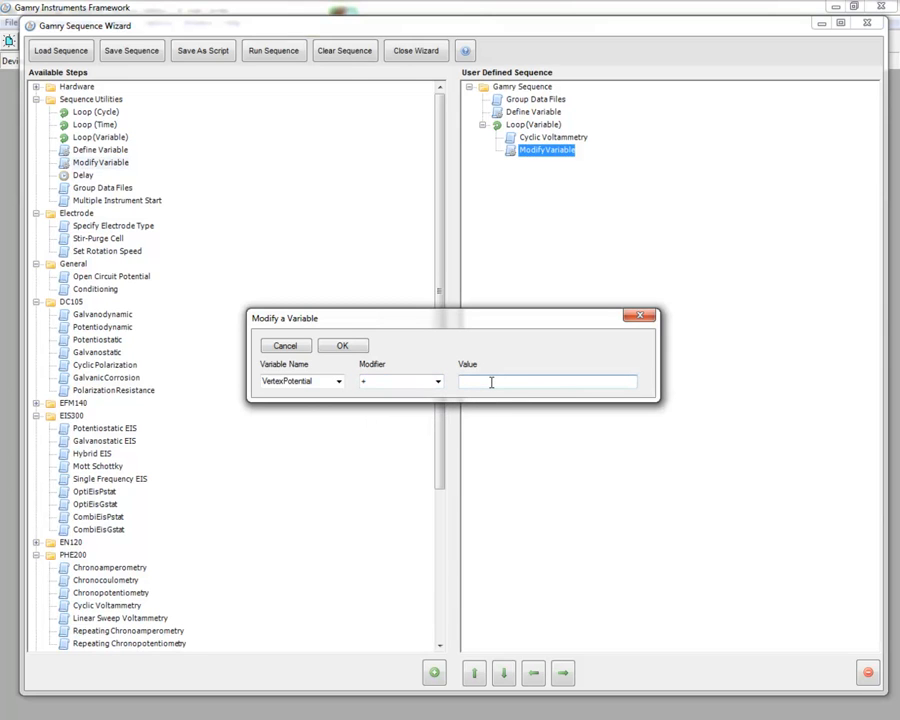
pyautogui.write('0.1')
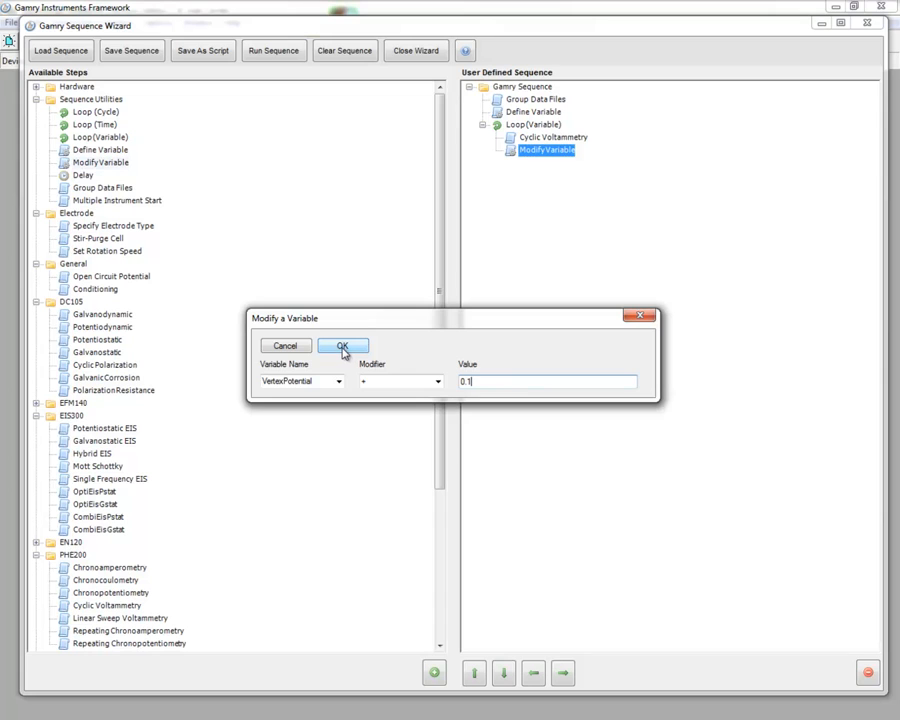
pyautogui.click(343, 345)
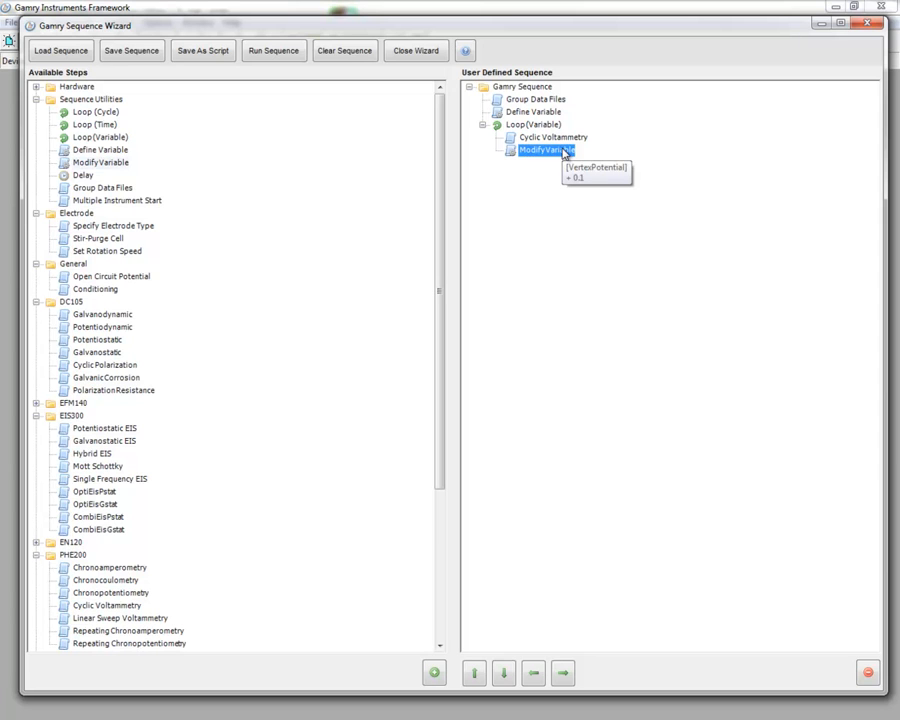
pyautogui.moveTo(885, 435)
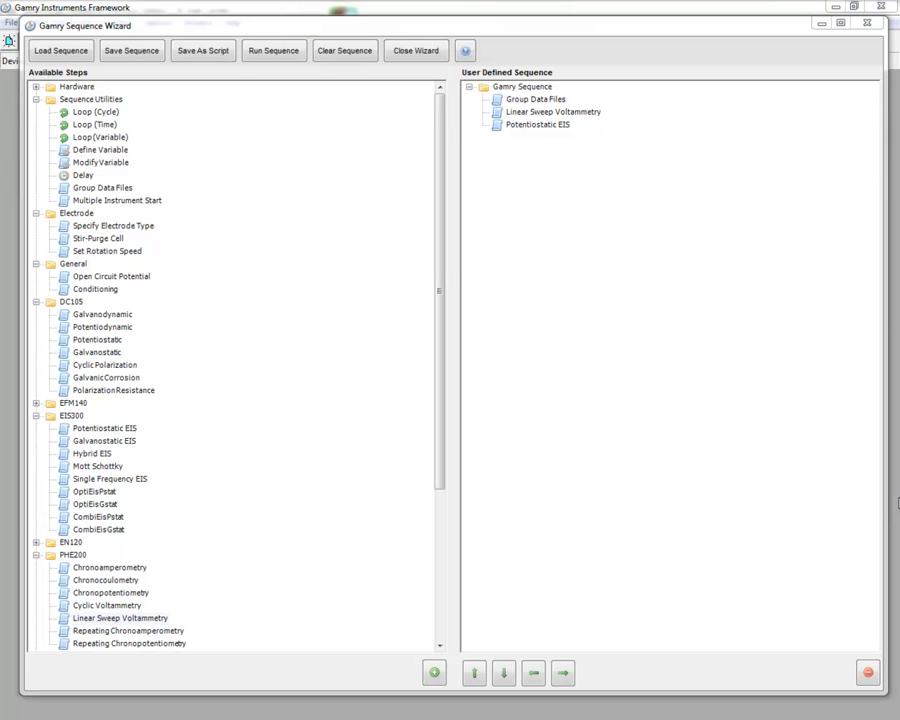
pyautogui.moveTo(686, 246)
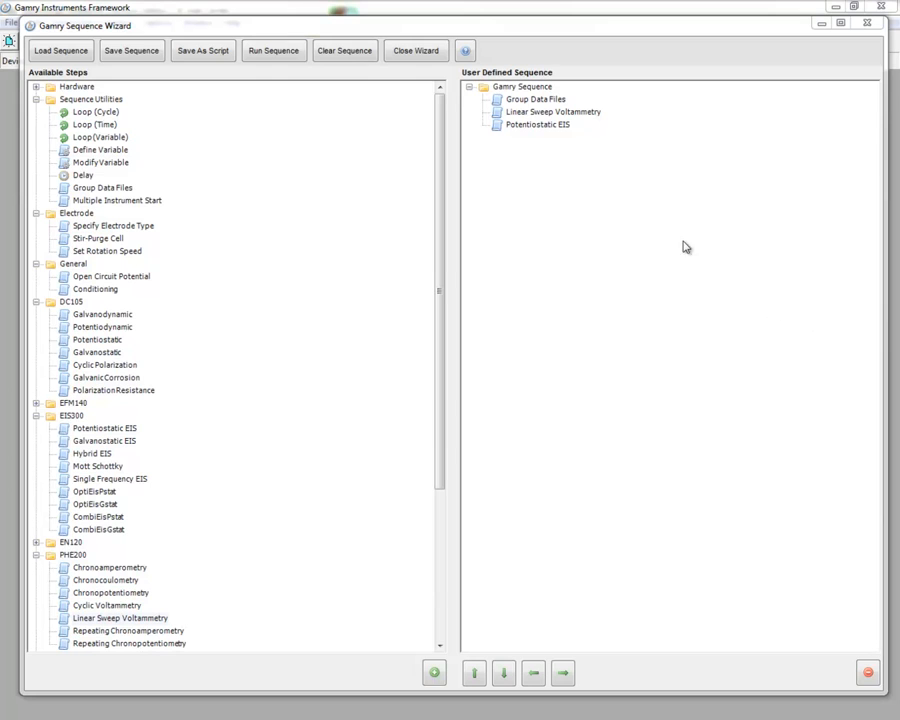
pyautogui.moveTo(640, 219)
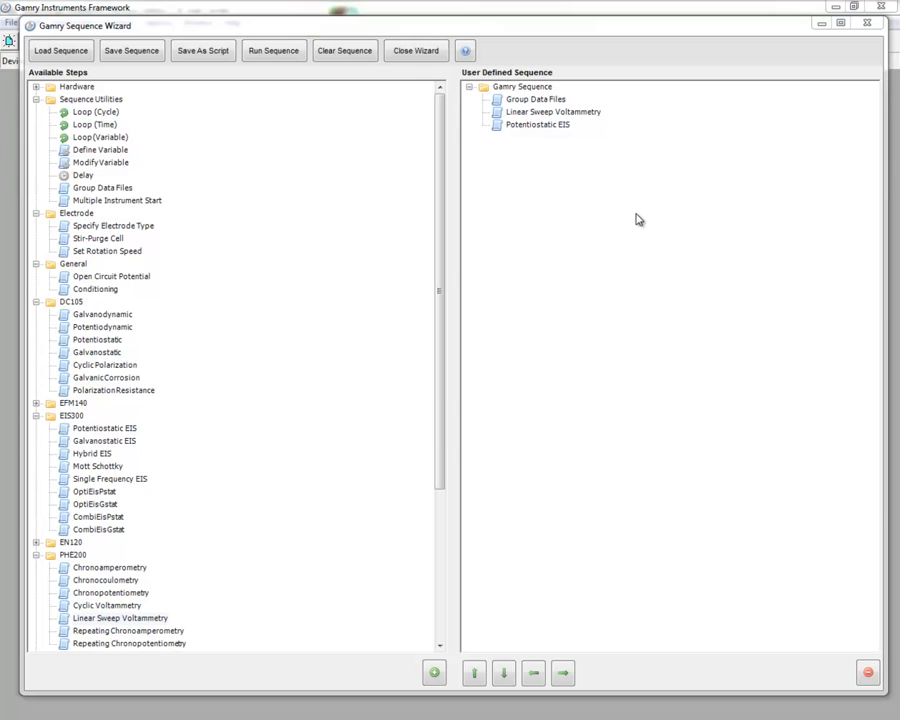
pyautogui.moveTo(575, 148)
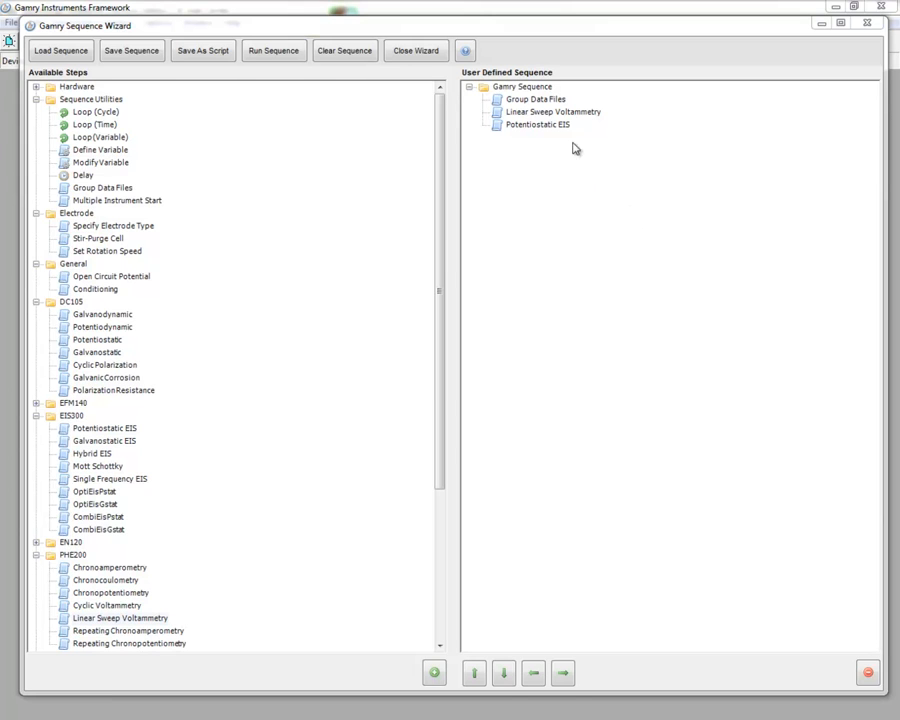
pyautogui.moveTo(558, 123)
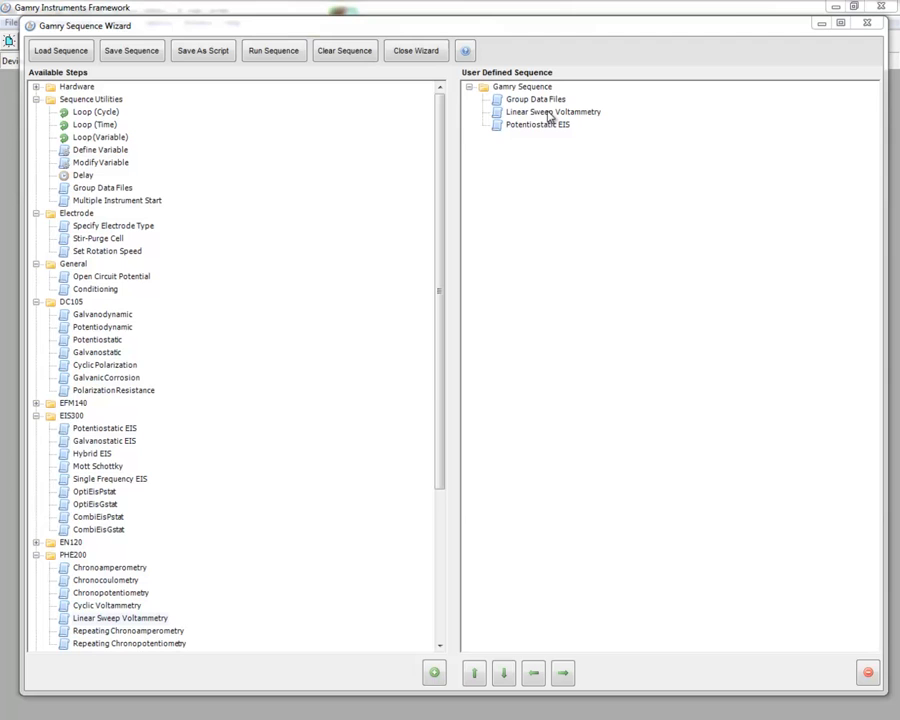
# Step: Review the Linear Sweep Voltammetry step's settings in the new three-step sequence
pyautogui.doubleClick(553, 111)
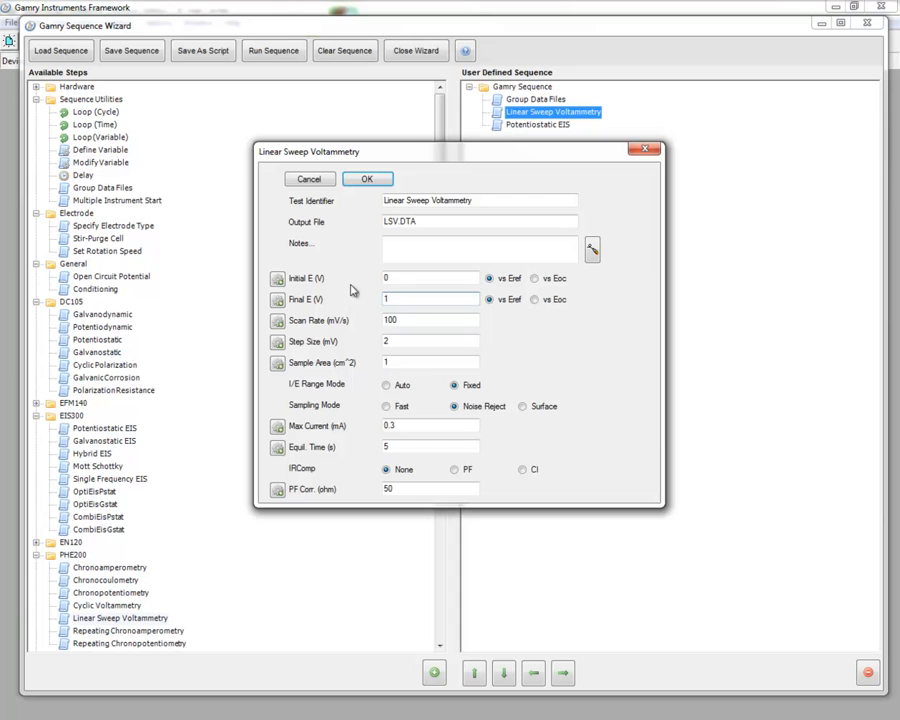
pyautogui.click(367, 179)
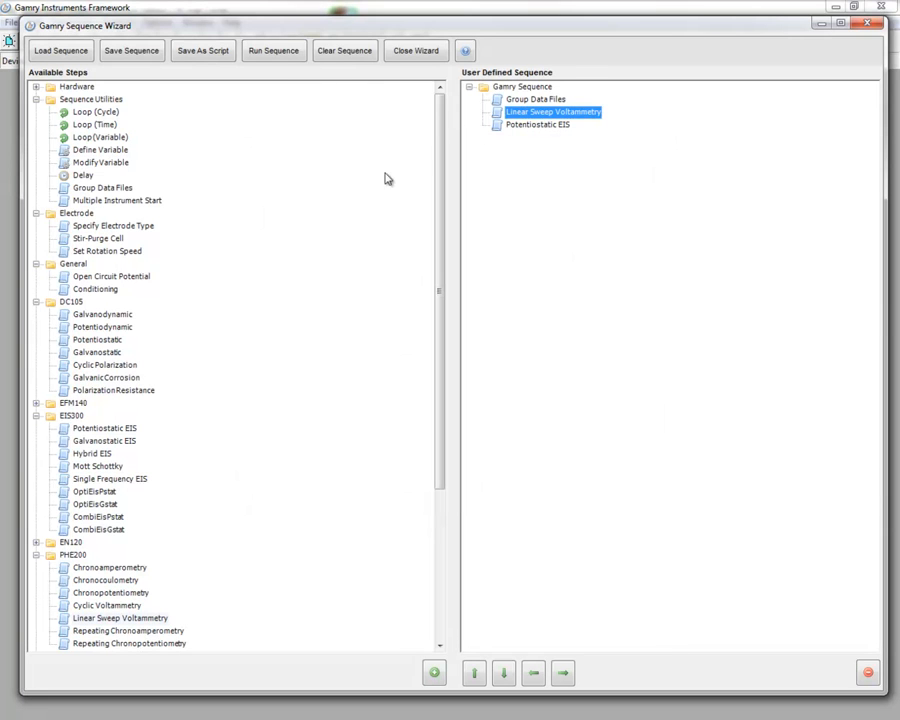
pyautogui.doubleClick(538, 124)
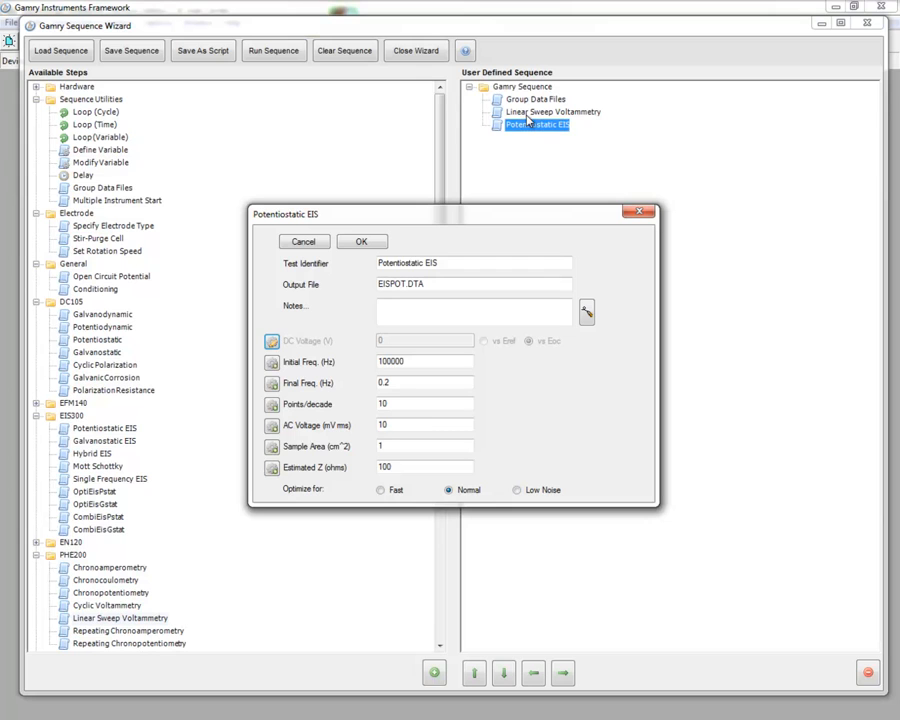
# Step: Assign a variable to the EIS DC Voltage and confirm the Potentiostatic EIS settings
pyautogui.click(458, 263)
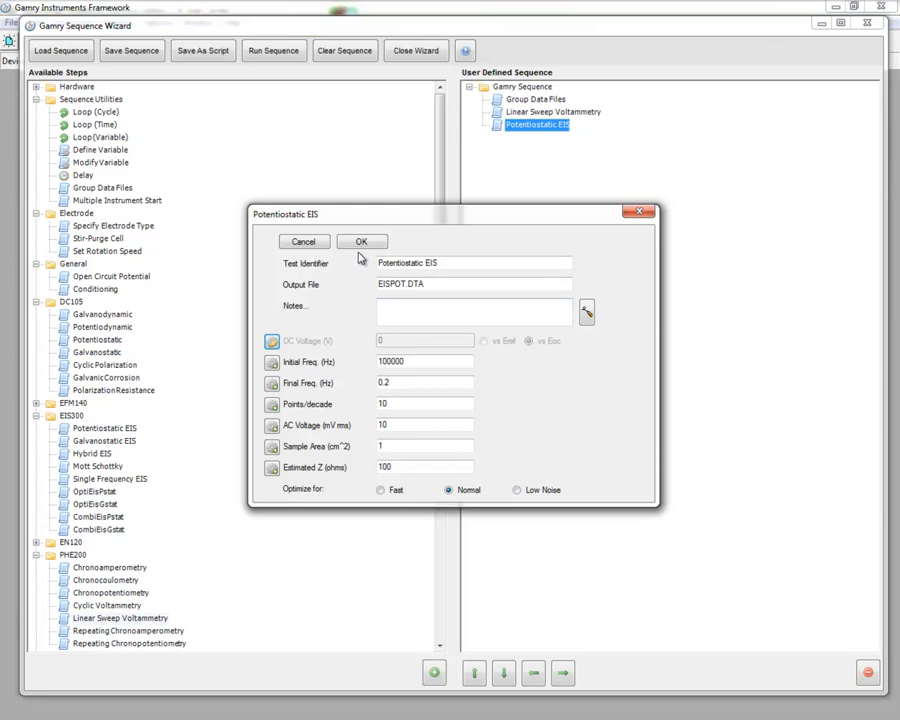
pyautogui.click(362, 241)
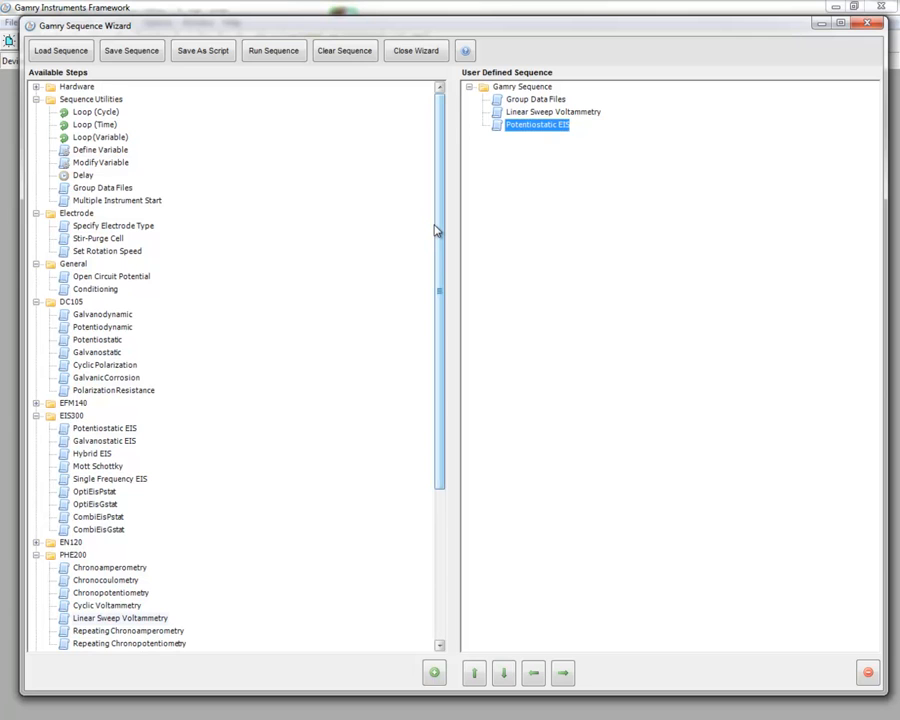
pyautogui.moveTo(575, 215)
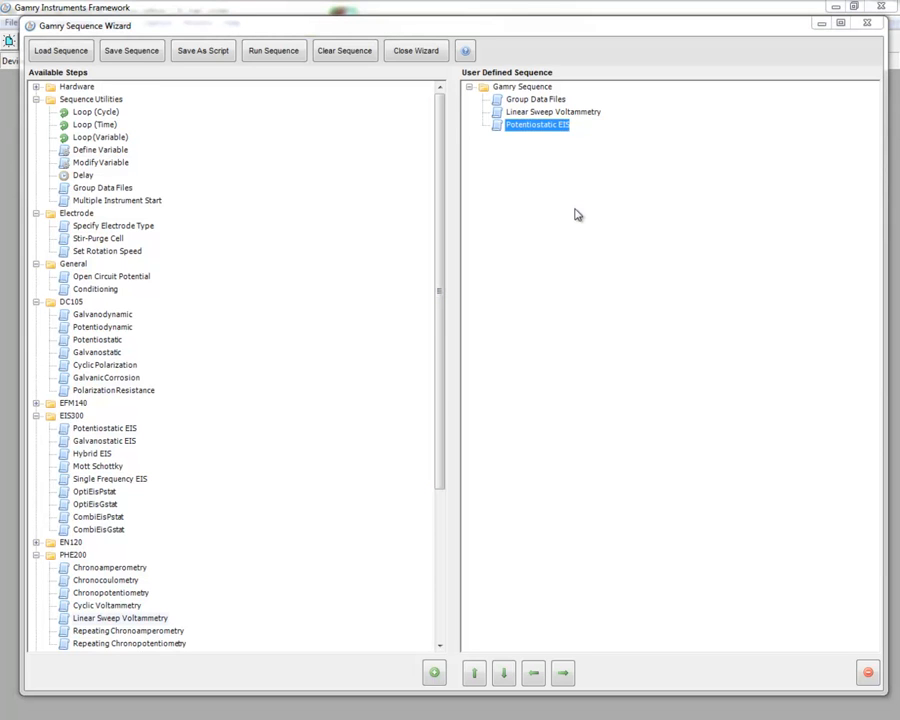